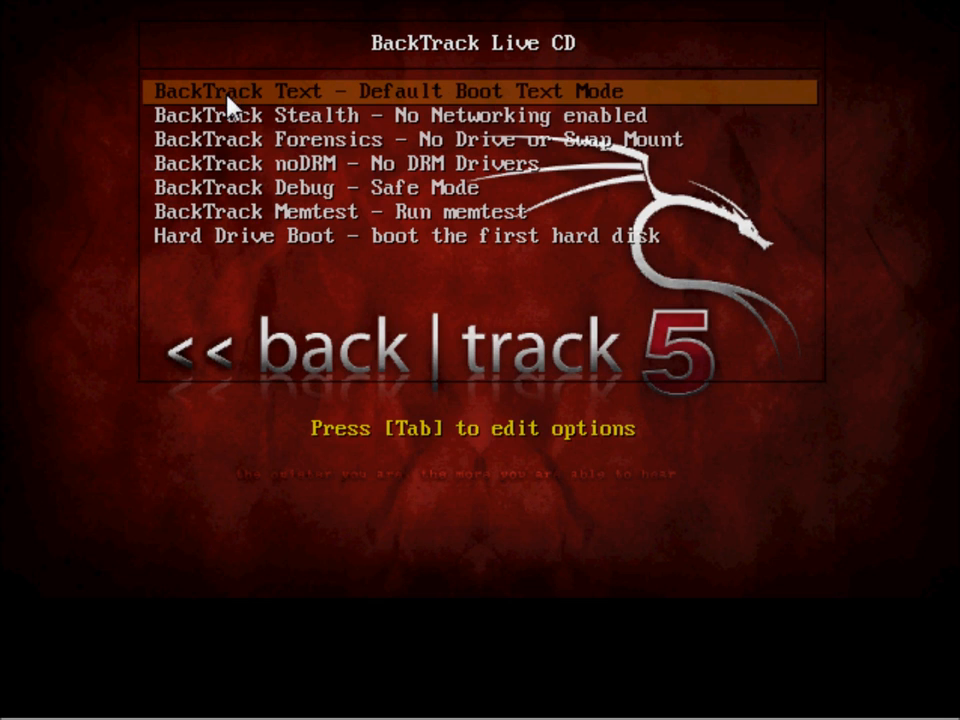
{"action": "mouse_move", "coordinate": [175, 125]}
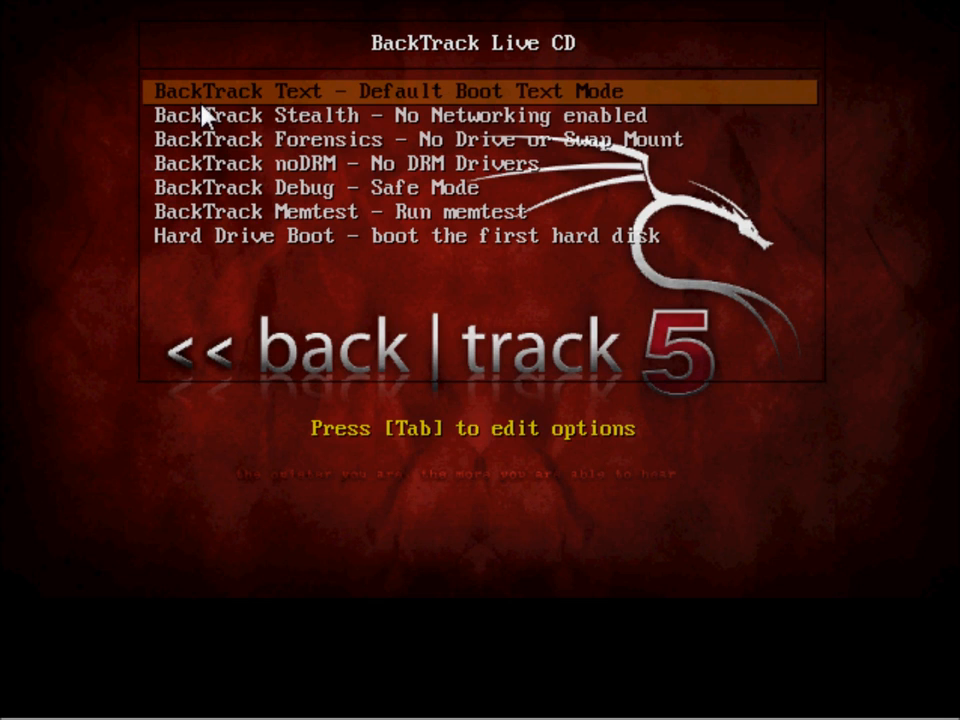
{"action": "mouse_move", "coordinate": [278, 108]}
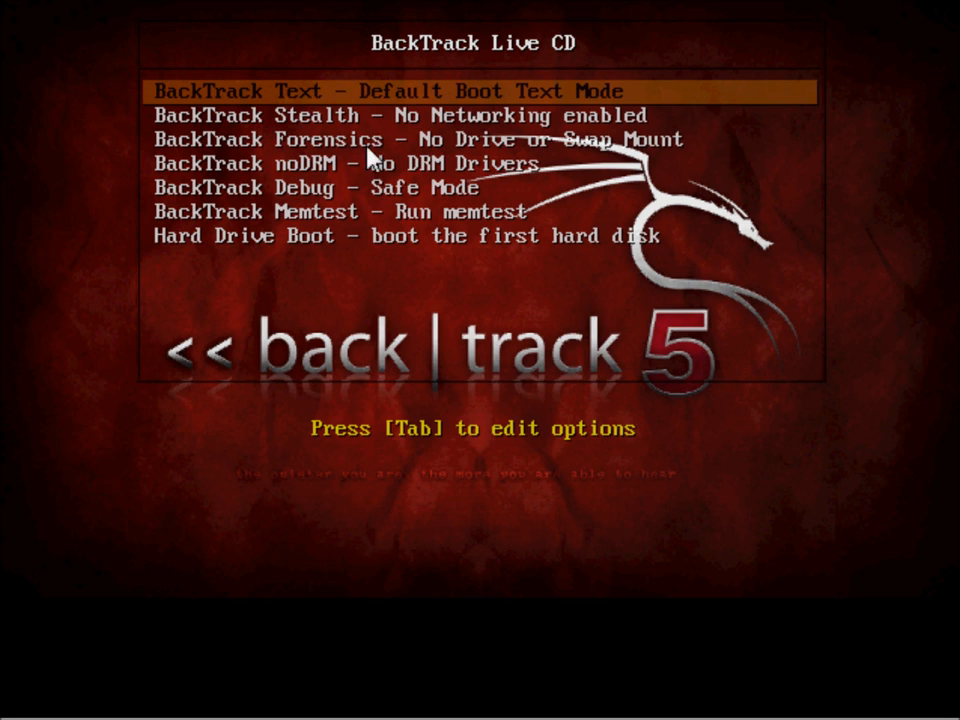
{"action": "mouse_move", "coordinate": [395, 158]}
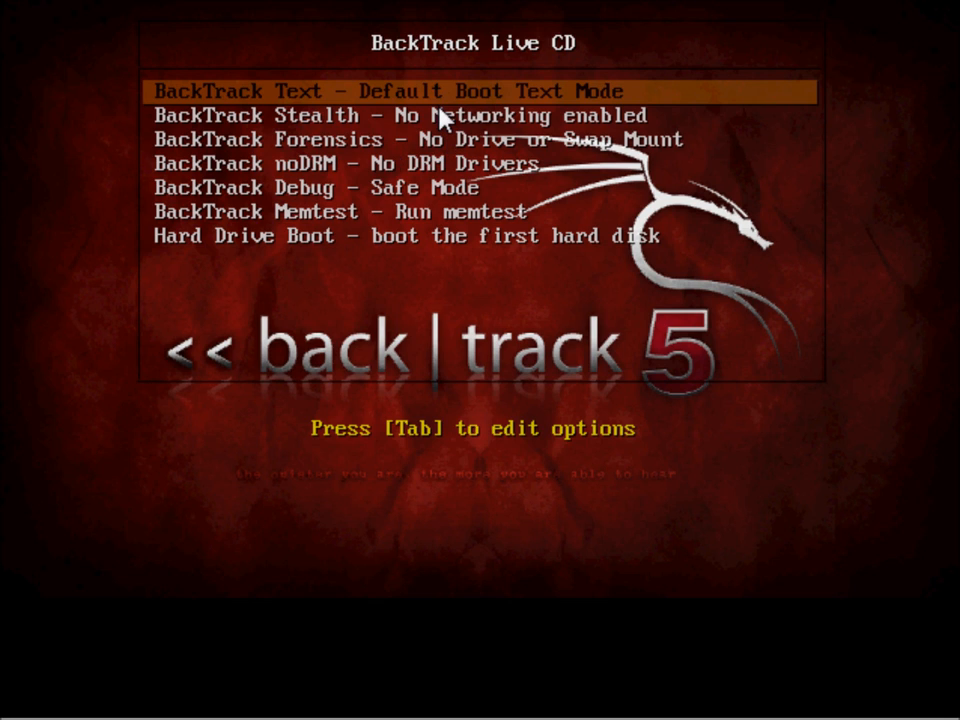
{"action": "mouse_move", "coordinate": [290, 155]}
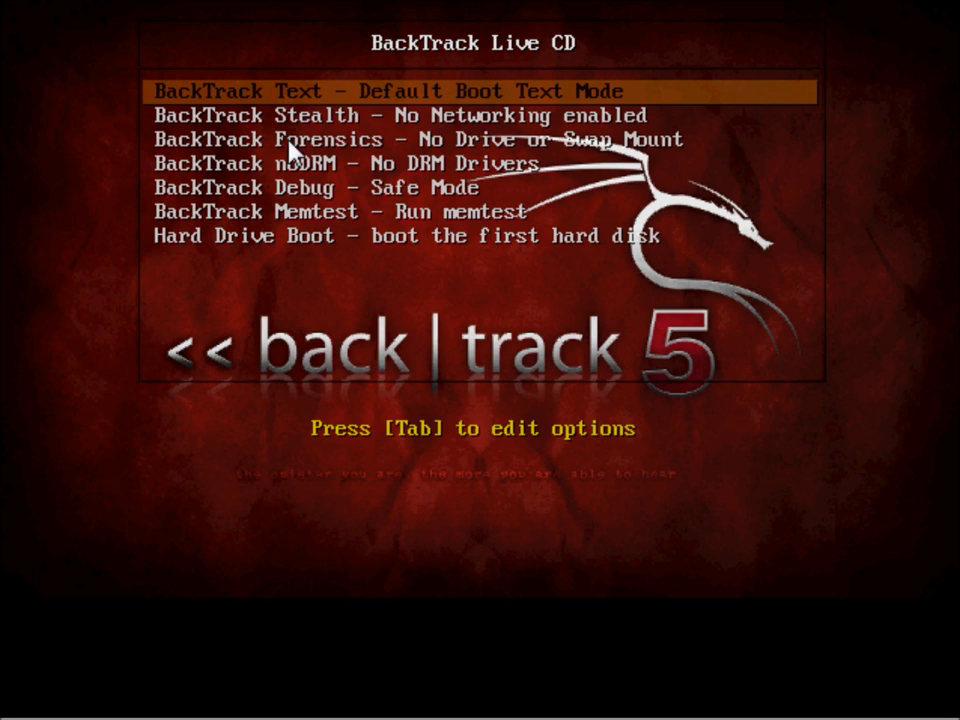
{"action": "mouse_move", "coordinate": [395, 150]}
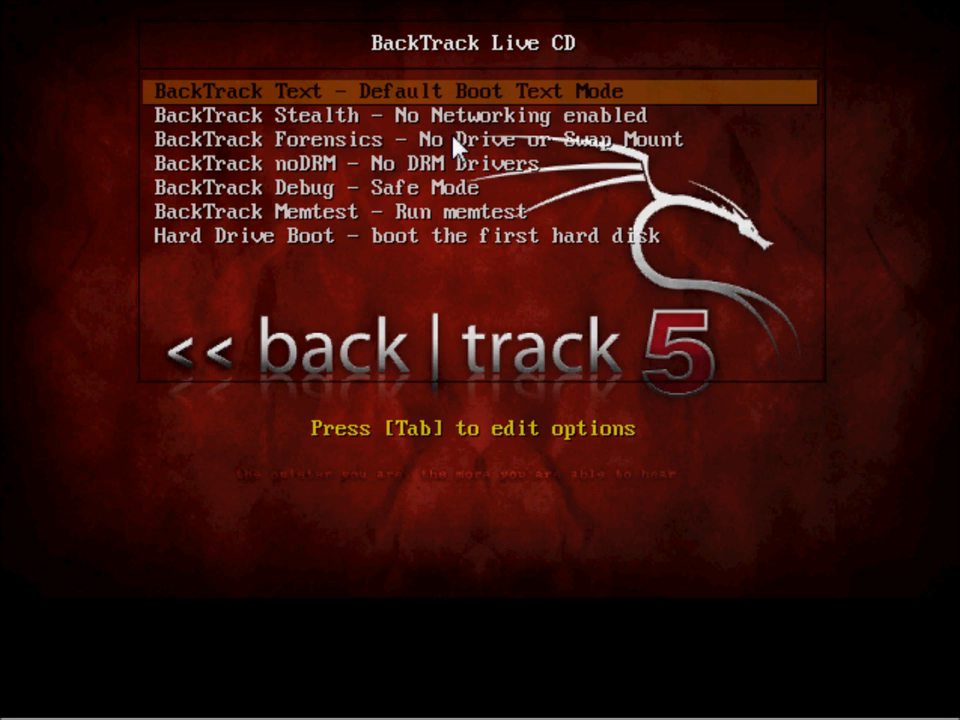
{"action": "mouse_move", "coordinate": [490, 112]}
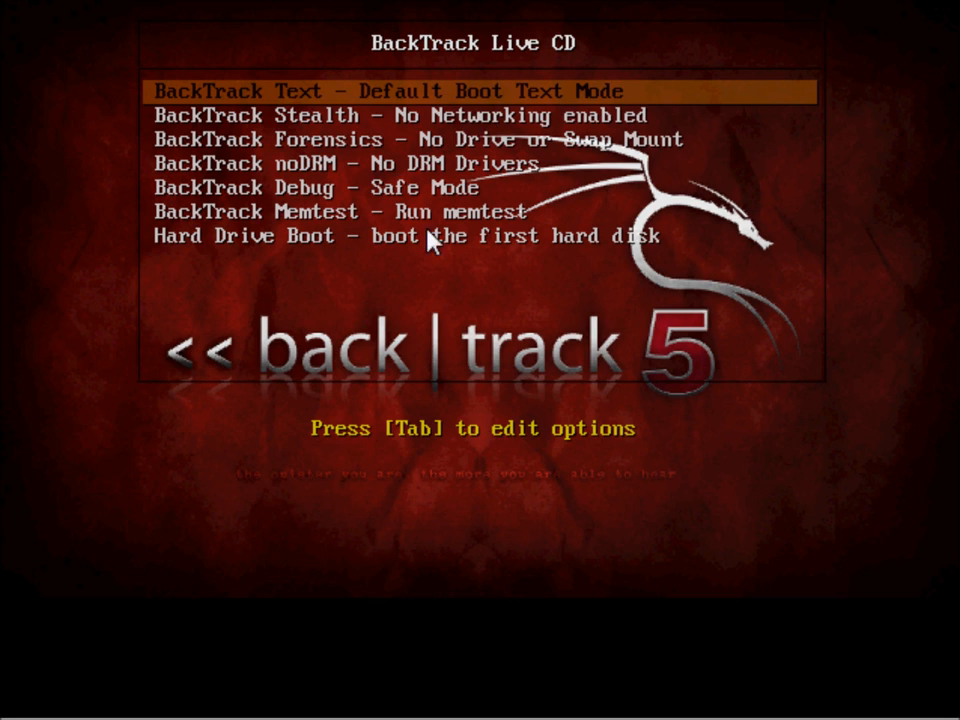
{"action": "mouse_move", "coordinate": [390, 95]}
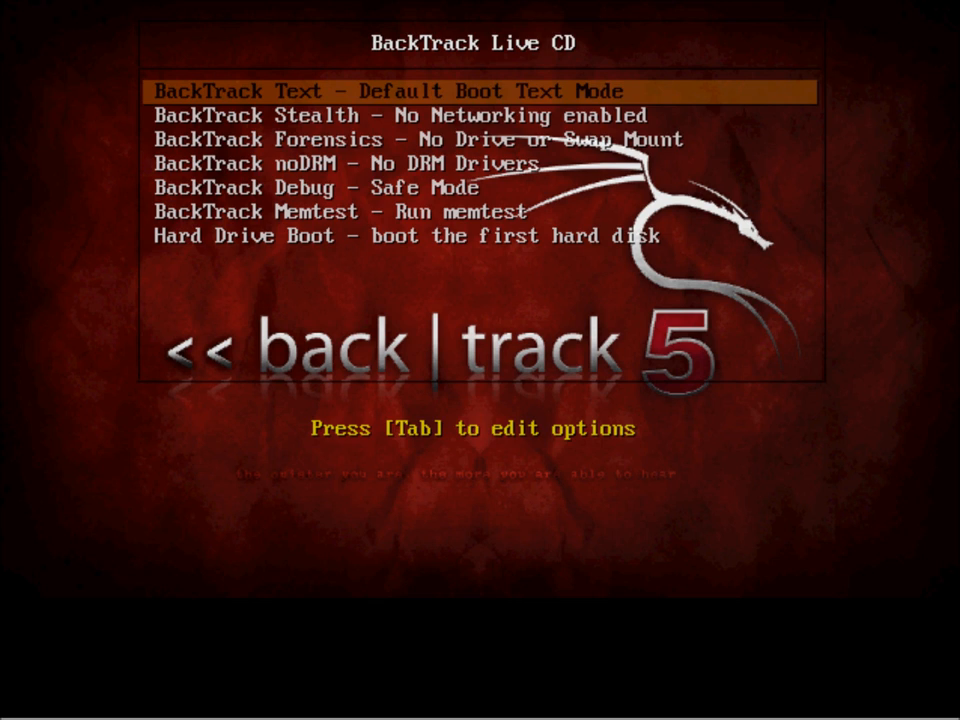
Boot BackTrack 5 using the default 'BackTrack Text - Default Boot Text Mode' option
{"action": "key", "text": "enter"}
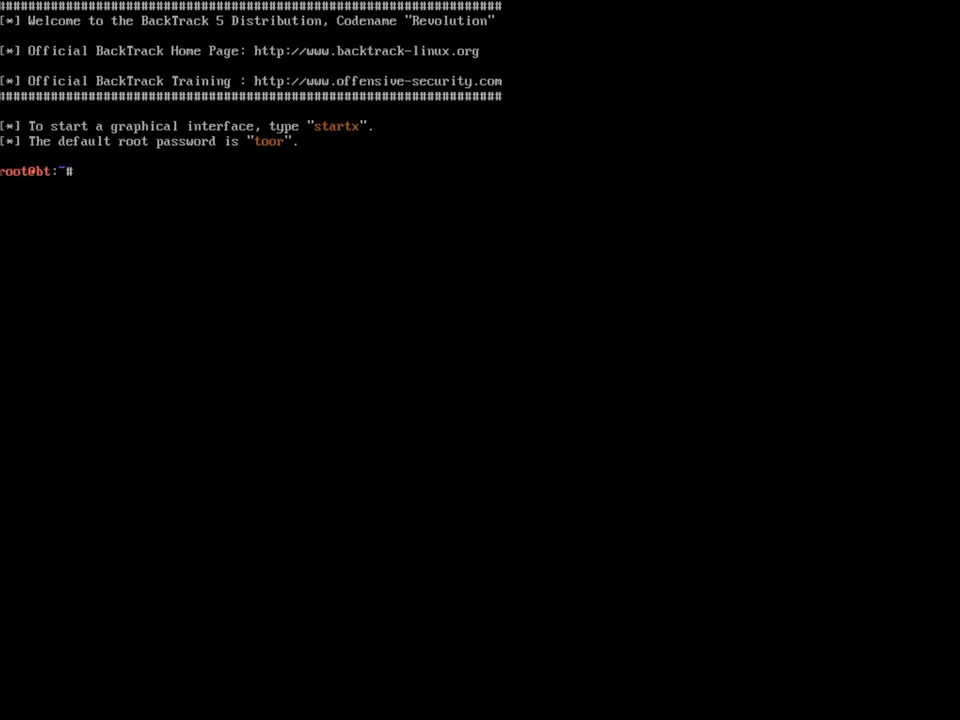
{"action": "mouse_move", "coordinate": [156, 202]}
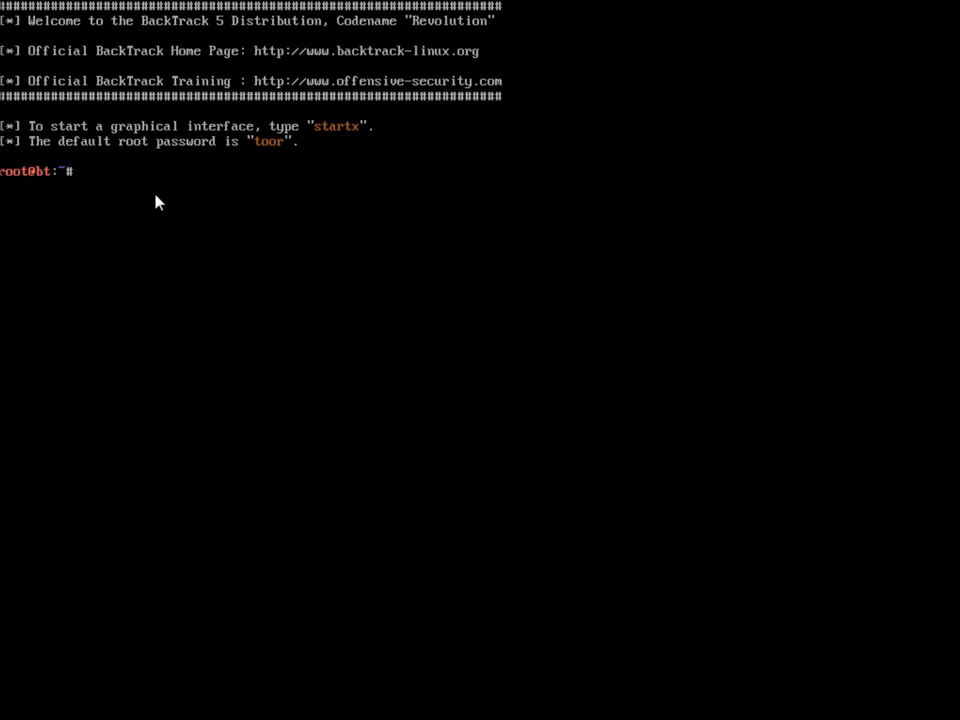
Start the graphical GNOME desktop from the root prompt with startx
{"action": "type", "text": "startx"}
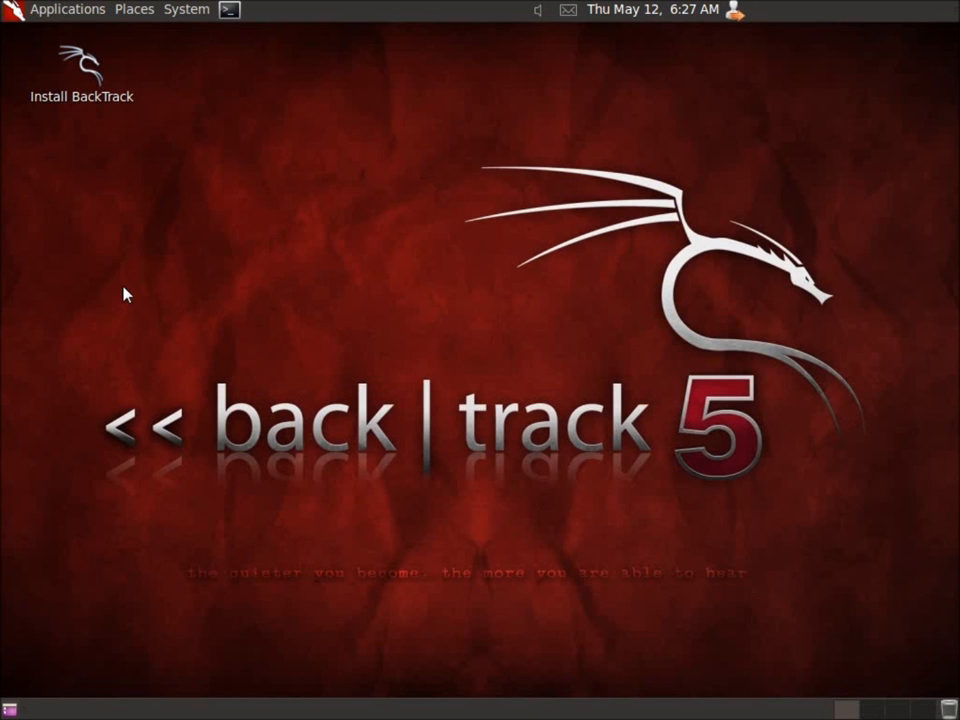
{"action": "left_click", "coordinate": [229, 9]}
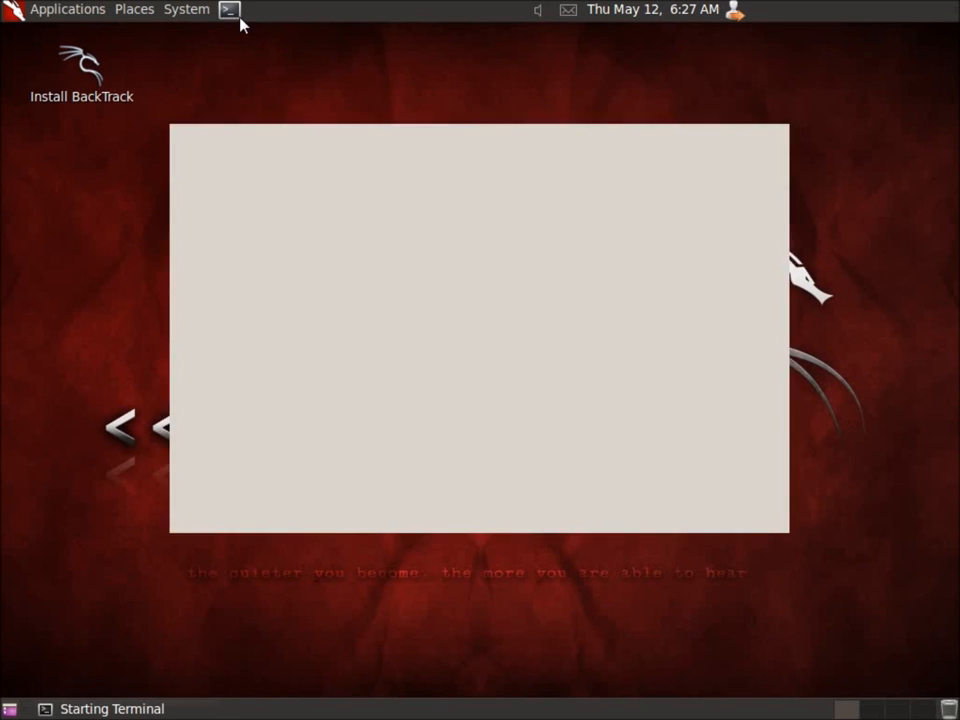
{"action": "type", "text": "ifconfig"}
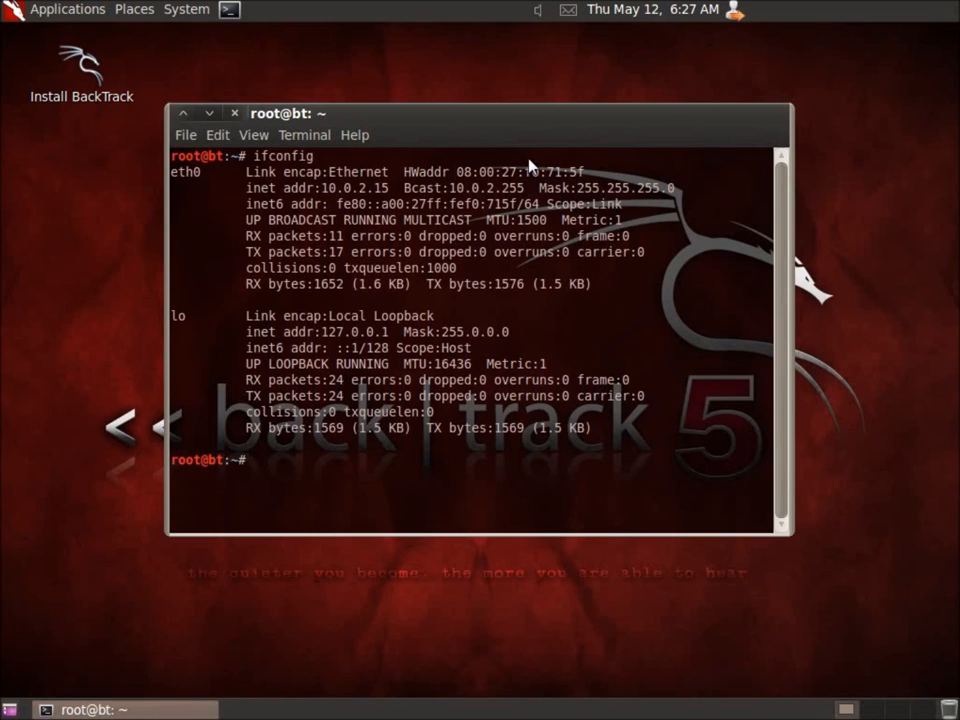
{"action": "mouse_move", "coordinate": [383, 212]}
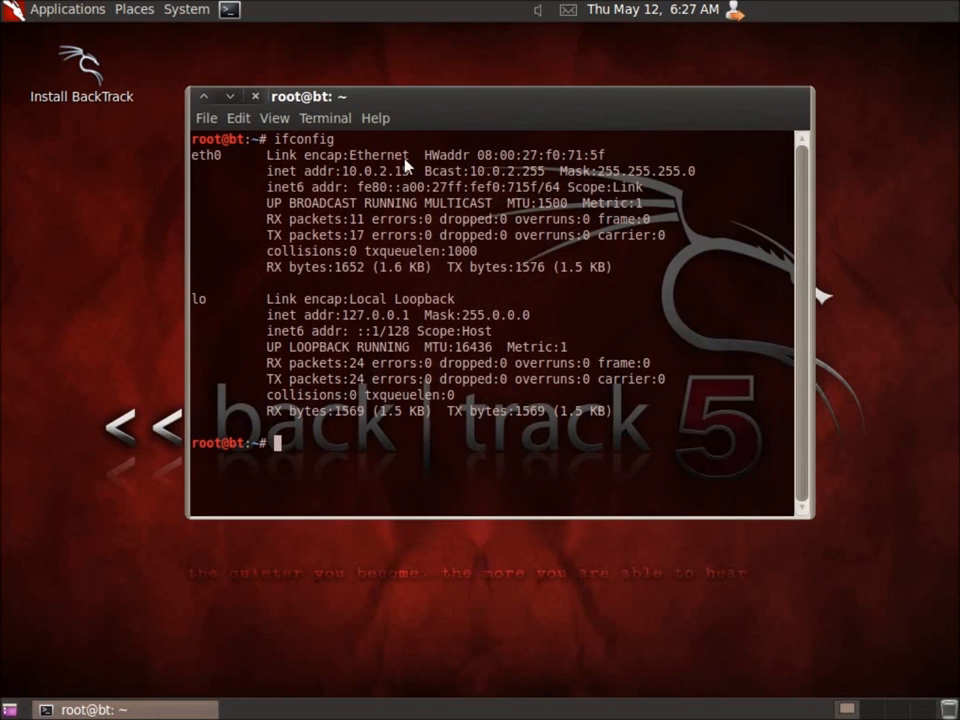
{"action": "mouse_move", "coordinate": [398, 180]}
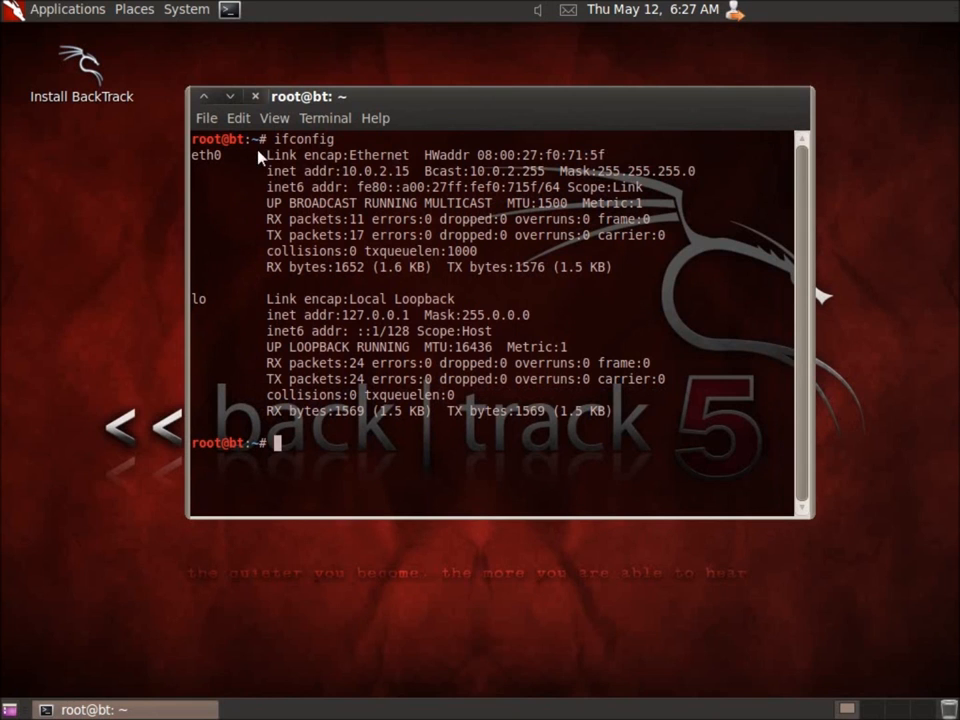
{"action": "left_click", "coordinate": [255, 96]}
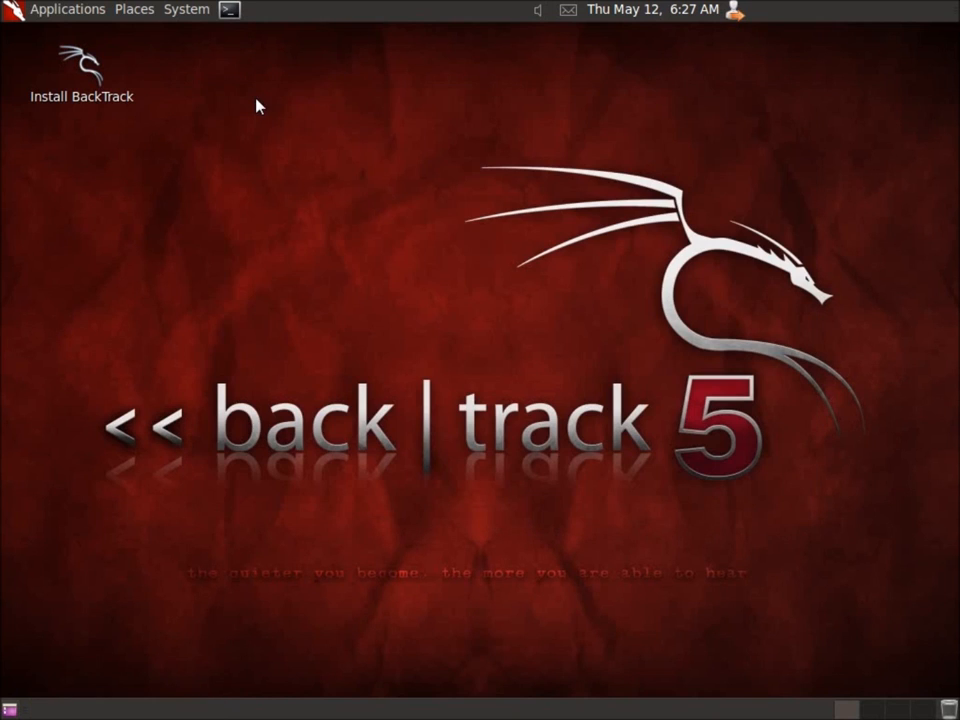
{"action": "mouse_move", "coordinate": [407, 220]}
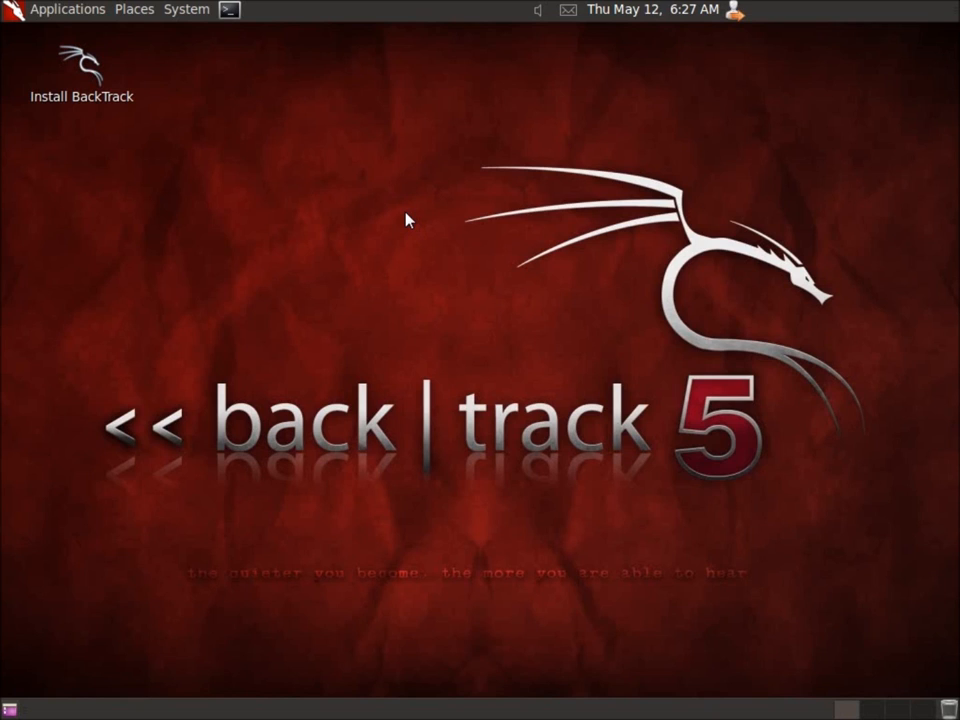
{"action": "mouse_move", "coordinate": [545, 381]}
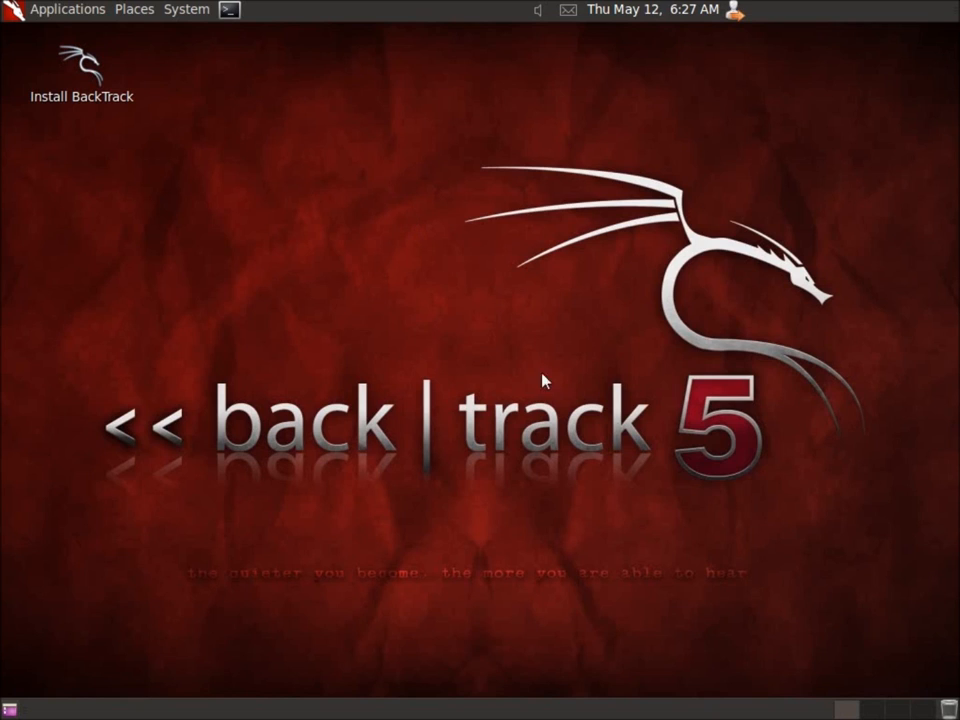
{"action": "mouse_move", "coordinate": [500, 337]}
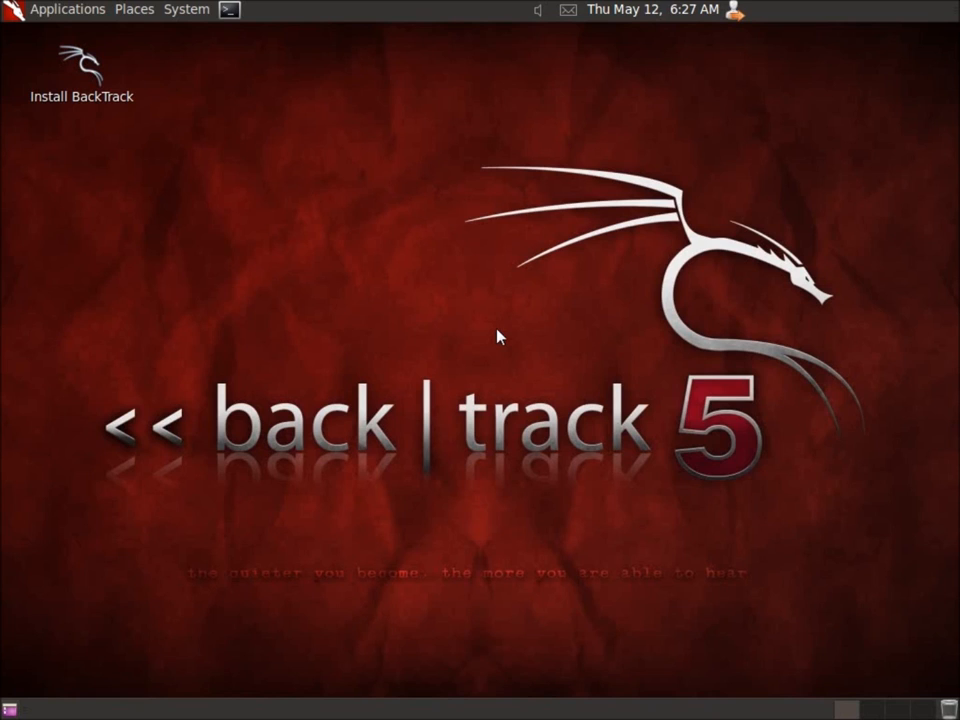
{"action": "mouse_move", "coordinate": [449, 299]}
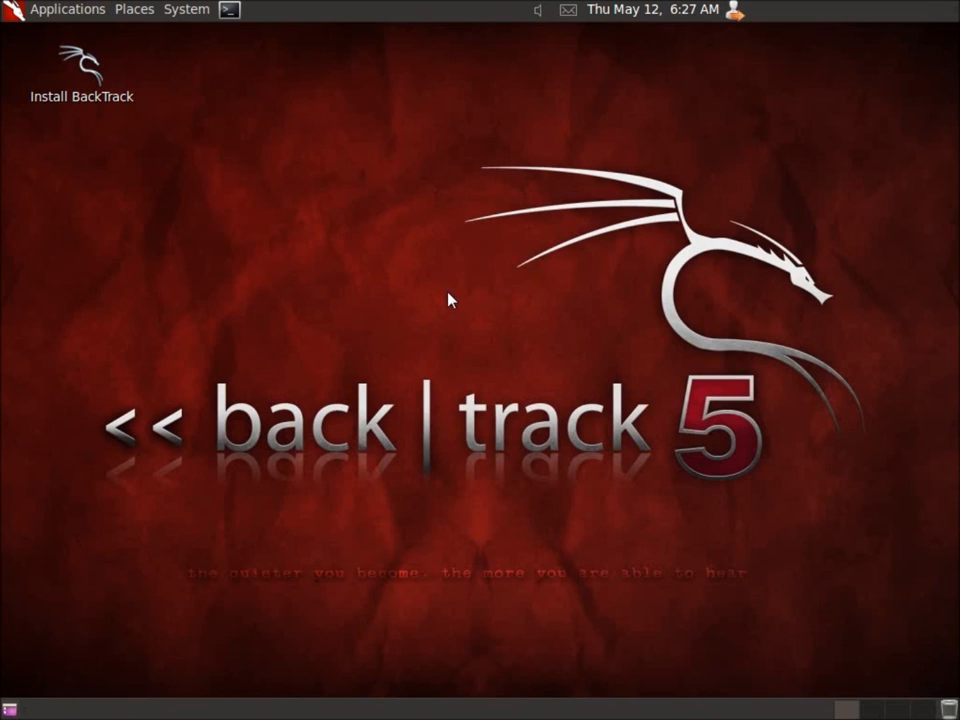
{"action": "mouse_move", "coordinate": [380, 266]}
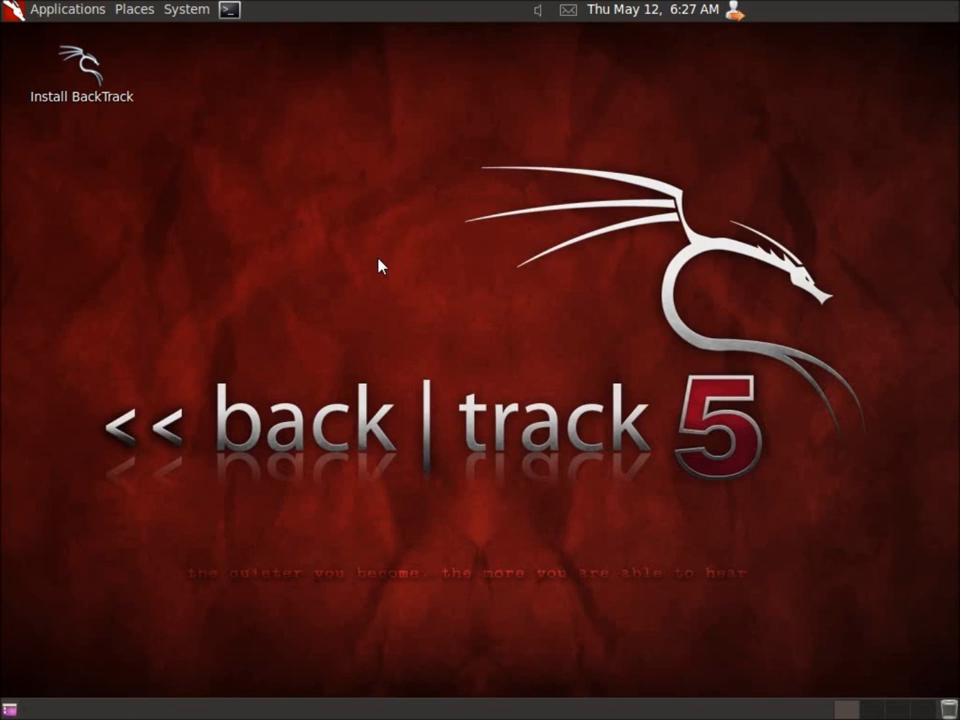
{"action": "mouse_move", "coordinate": [250, 214]}
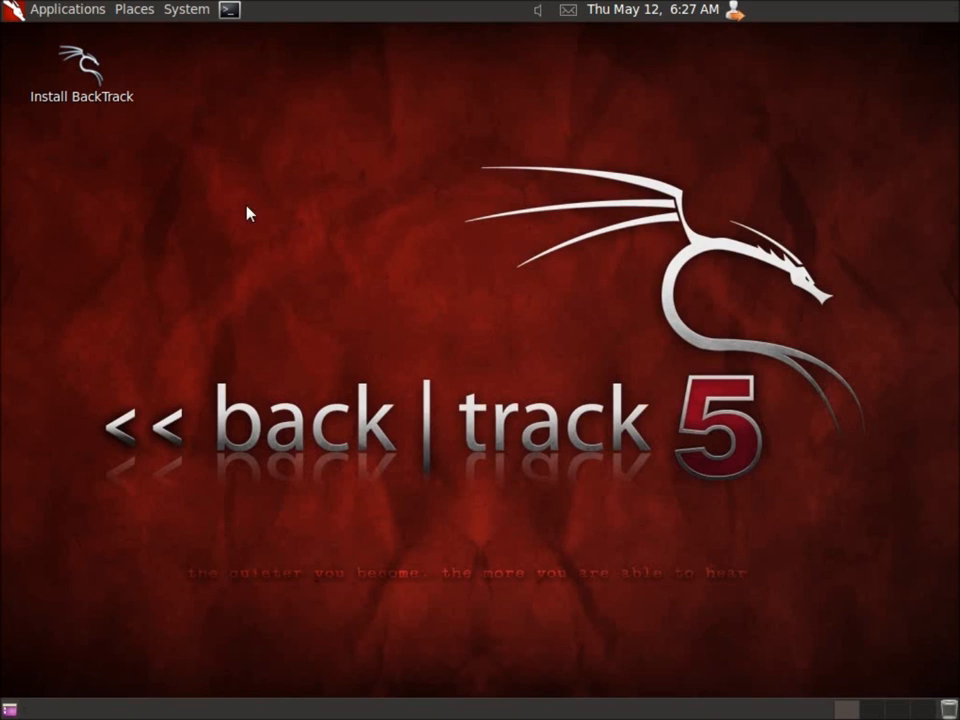
{"action": "left_click", "coordinate": [67, 9]}
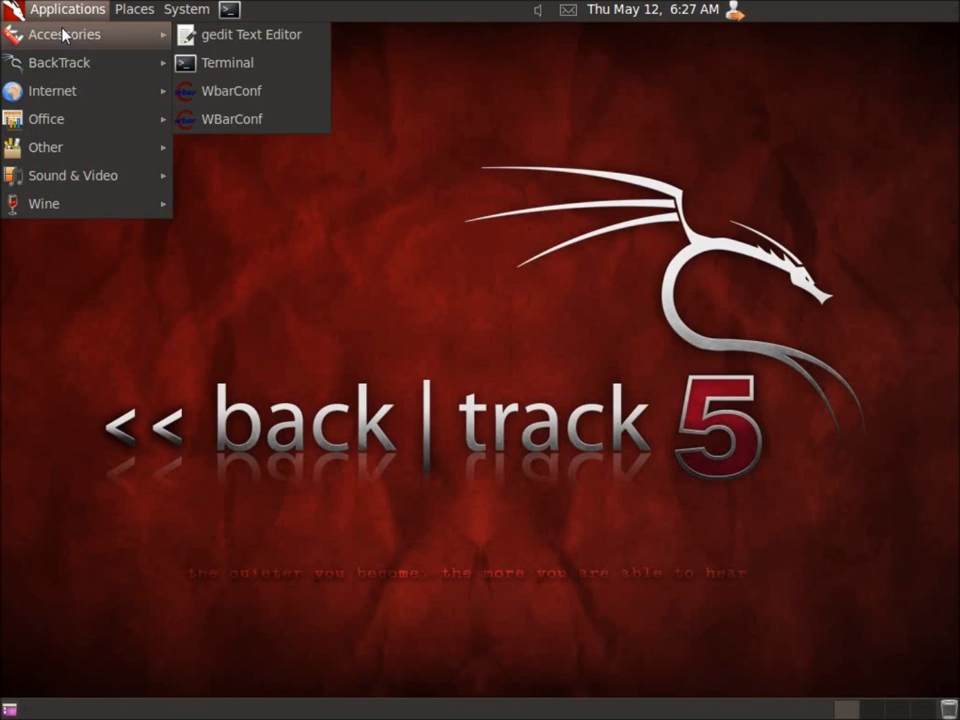
{"action": "mouse_move", "coordinate": [230, 91]}
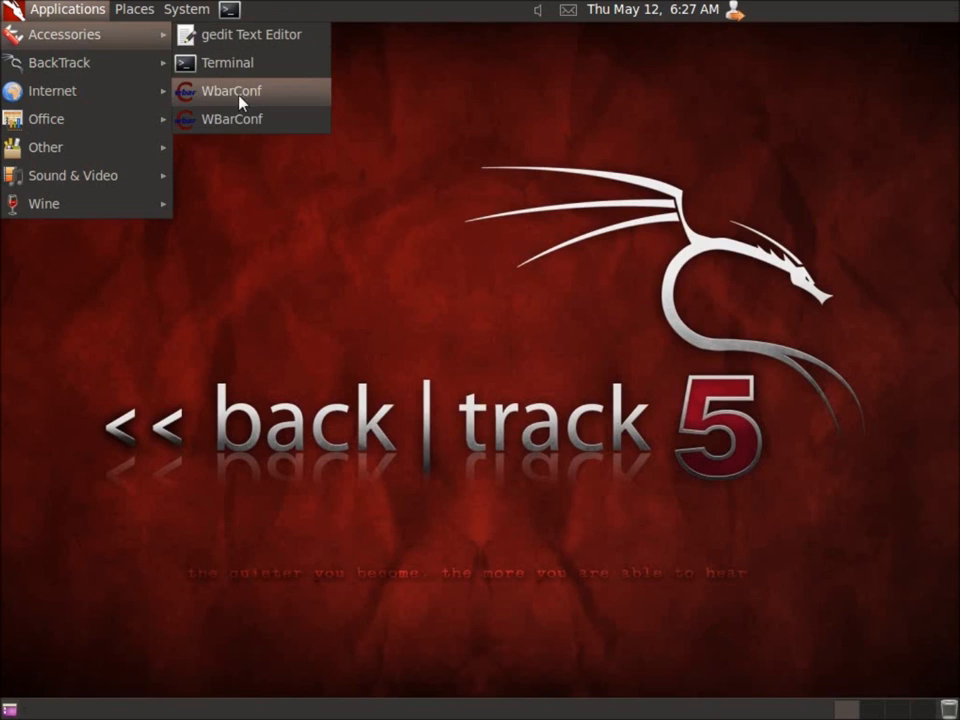
Launch the WbarConf configuration tool and close it again
{"action": "left_click", "coordinate": [231, 90]}
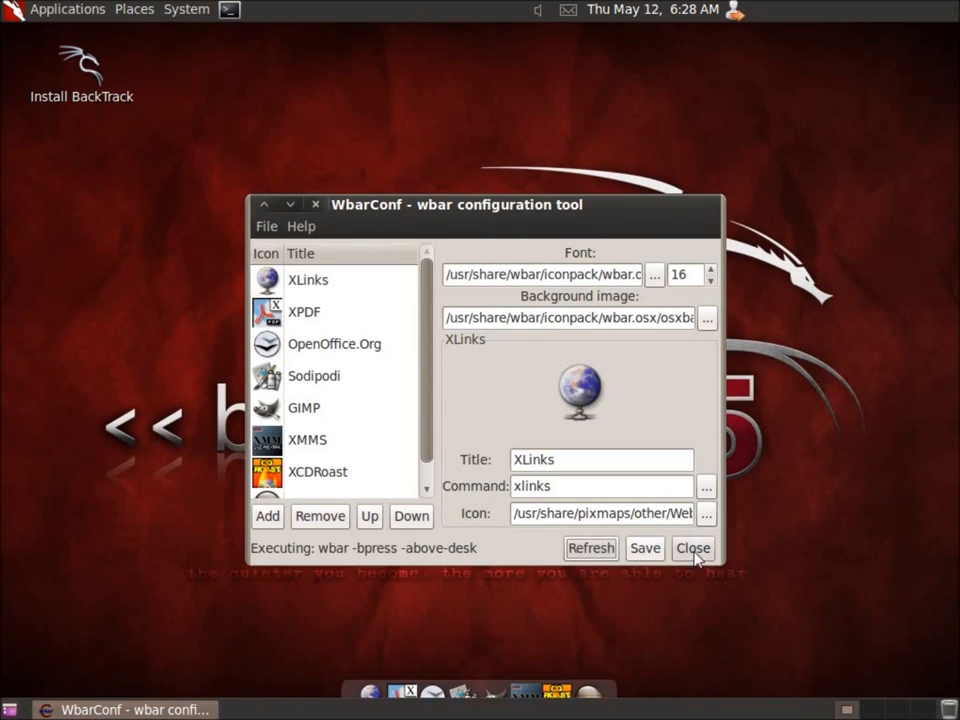
{"action": "left_click", "coordinate": [692, 548]}
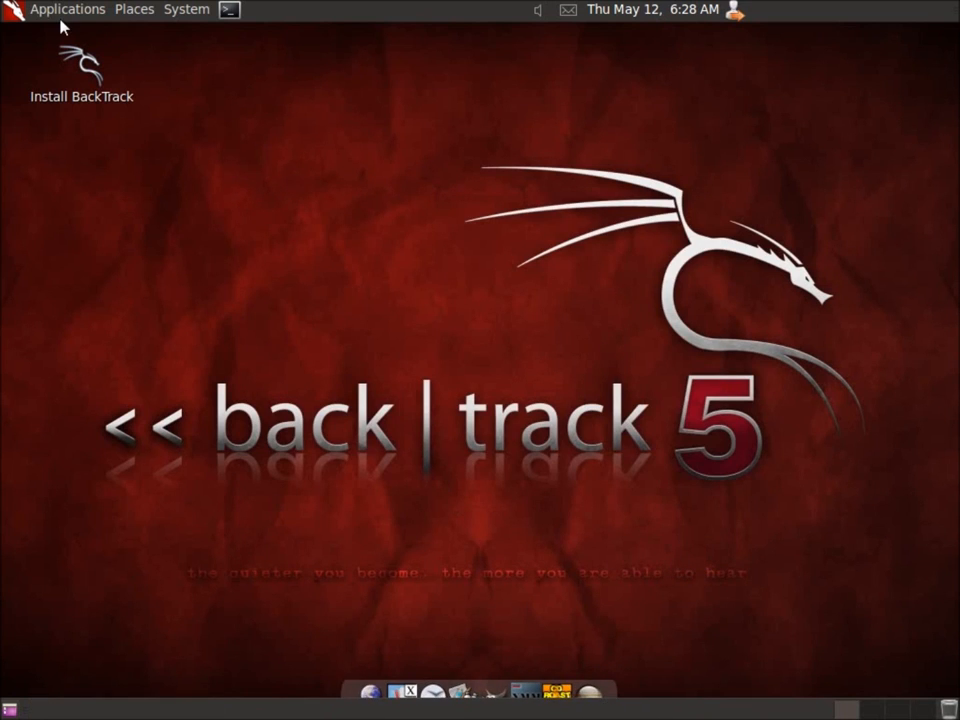
Browse Applications for an nmap tool, then close its help terminal
{"action": "left_click", "coordinate": [67, 9]}
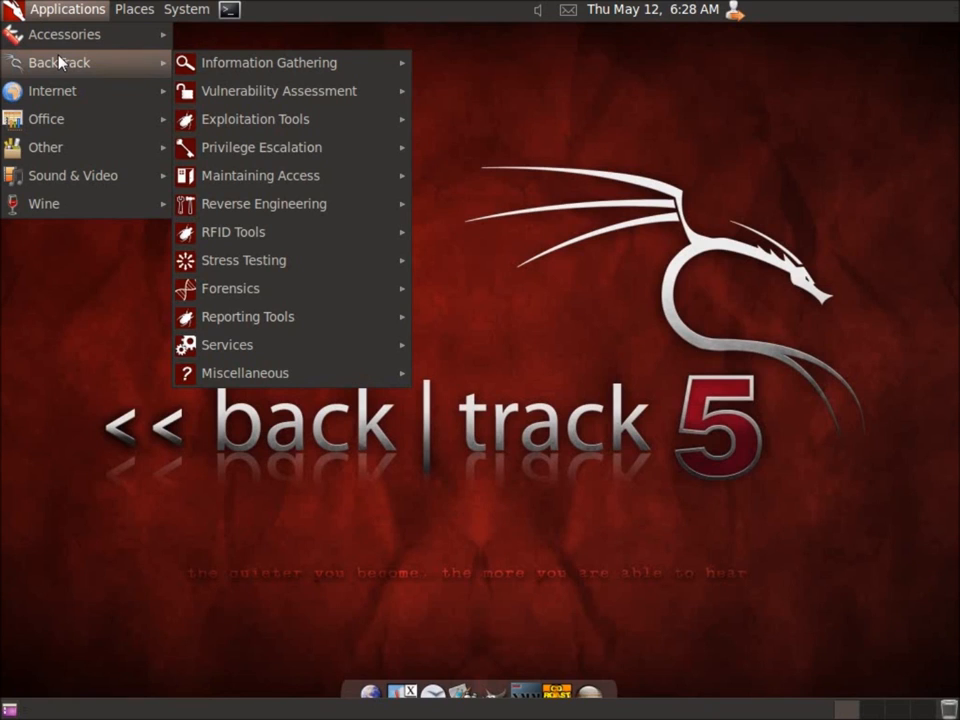
{"action": "mouse_move", "coordinate": [268, 62]}
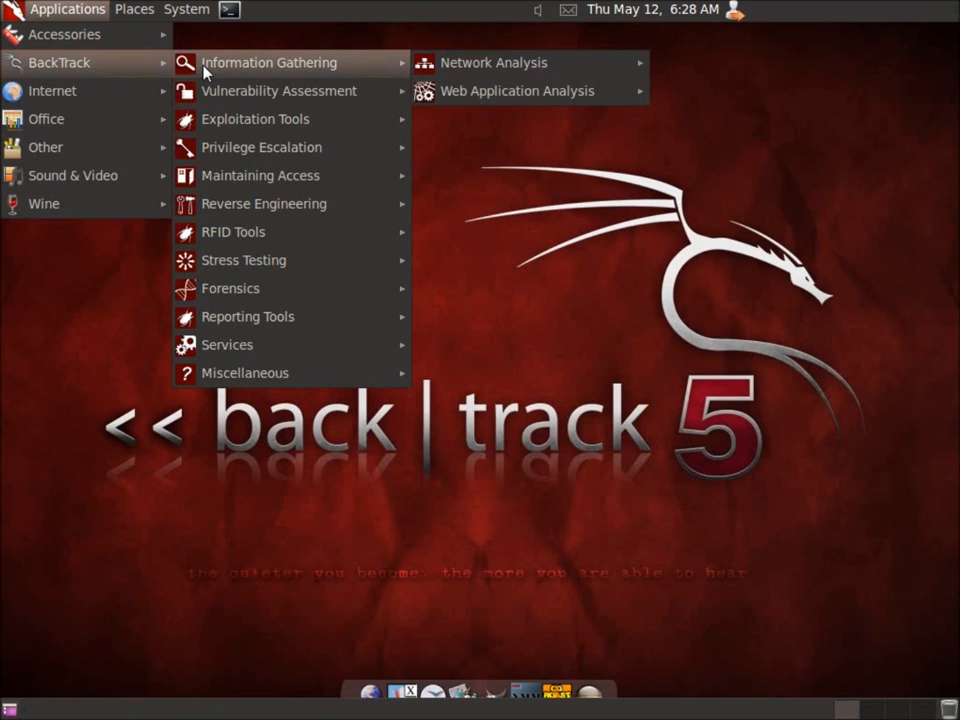
{"action": "mouse_move", "coordinate": [278, 90]}
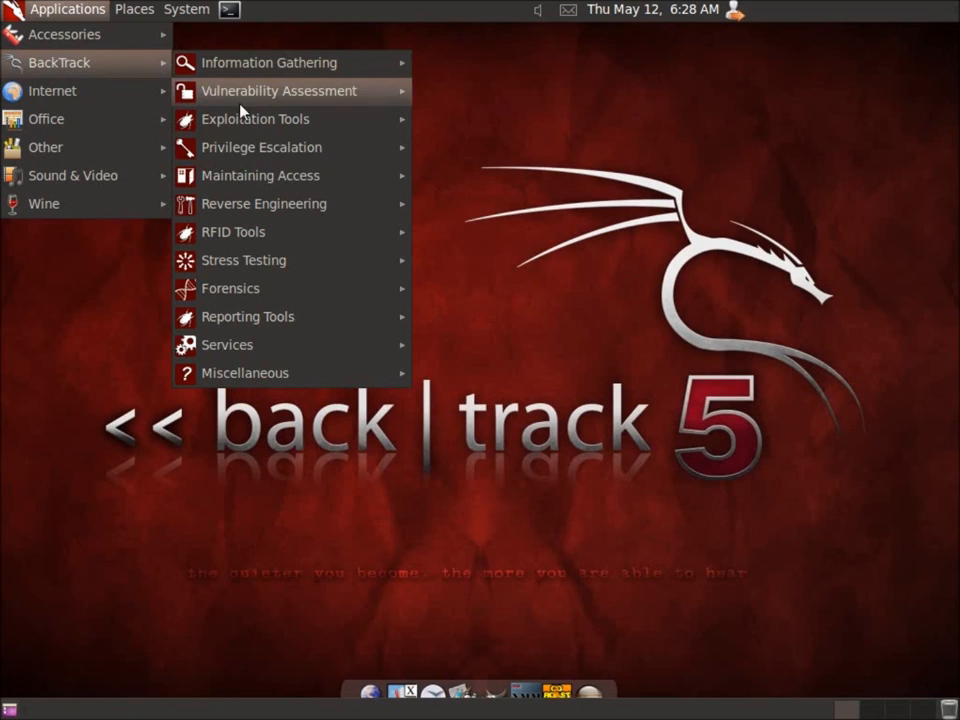
{"action": "mouse_move", "coordinate": [255, 119]}
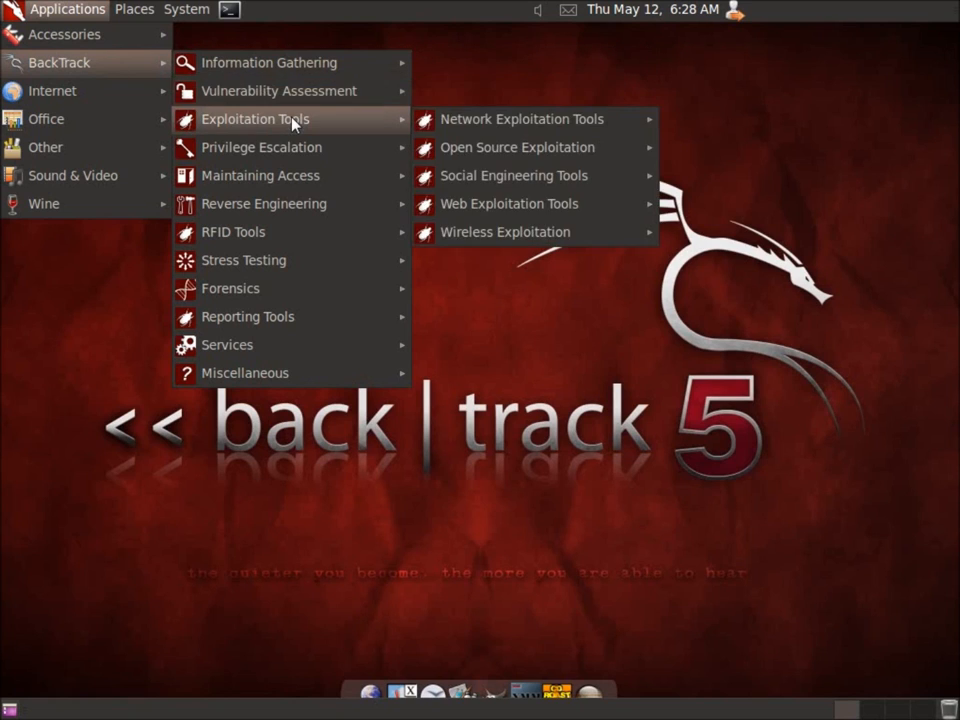
{"action": "mouse_move", "coordinate": [243, 260]}
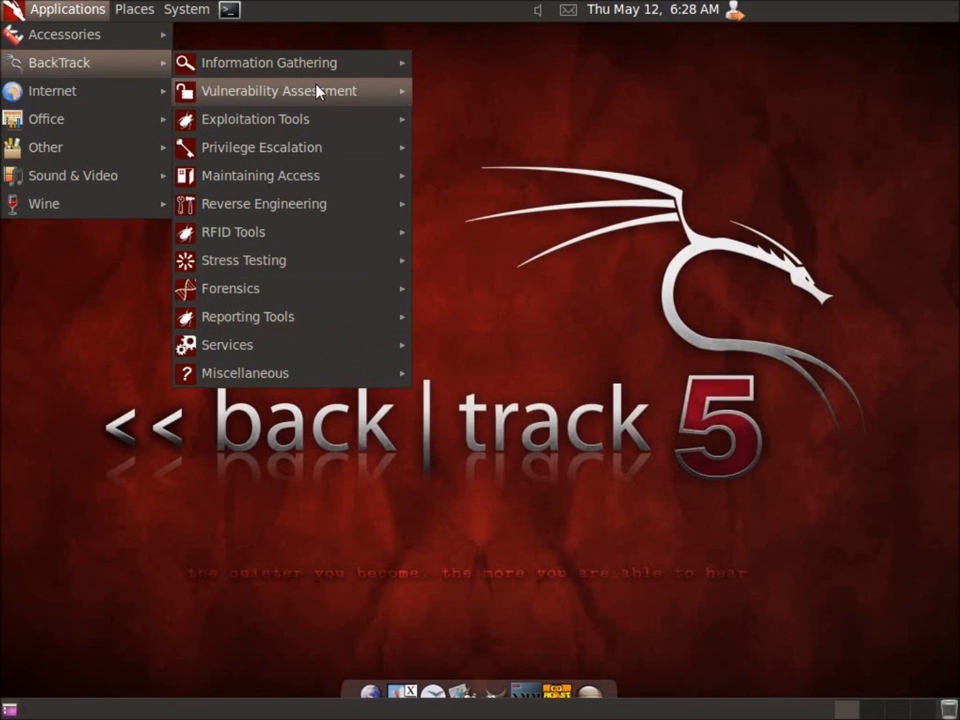
{"action": "mouse_move", "coordinate": [269, 62]}
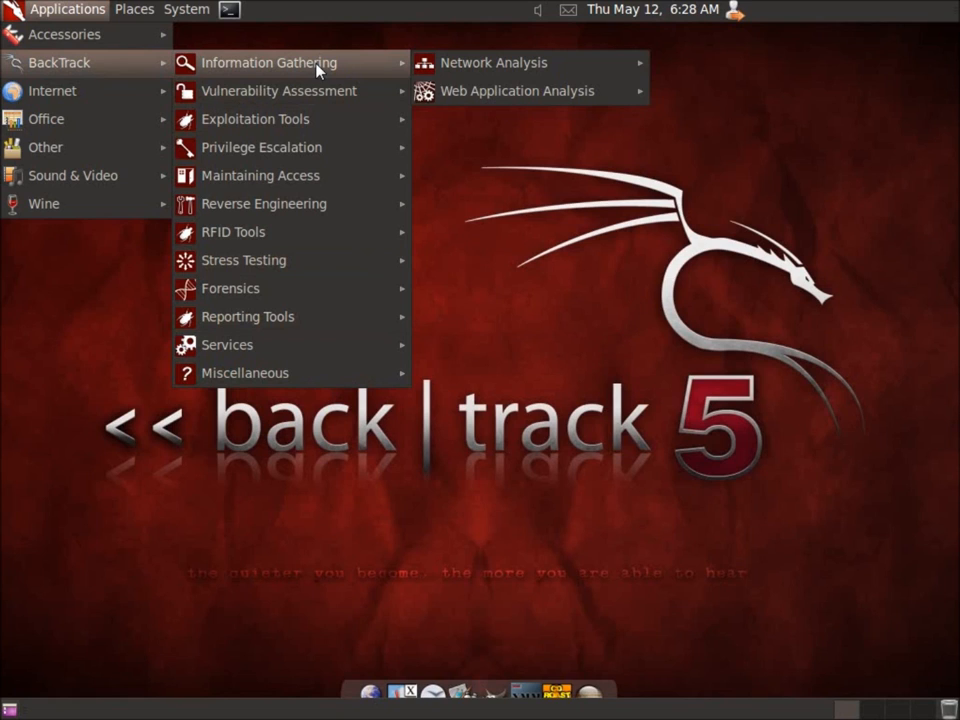
{"action": "mouse_move", "coordinate": [493, 62]}
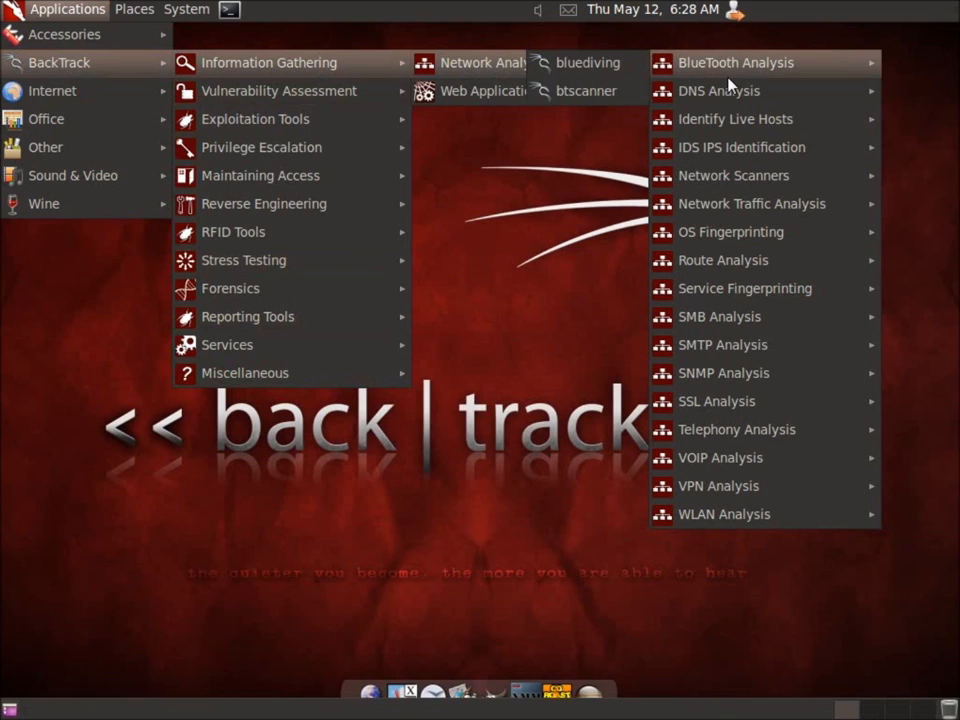
{"action": "mouse_move", "coordinate": [733, 175]}
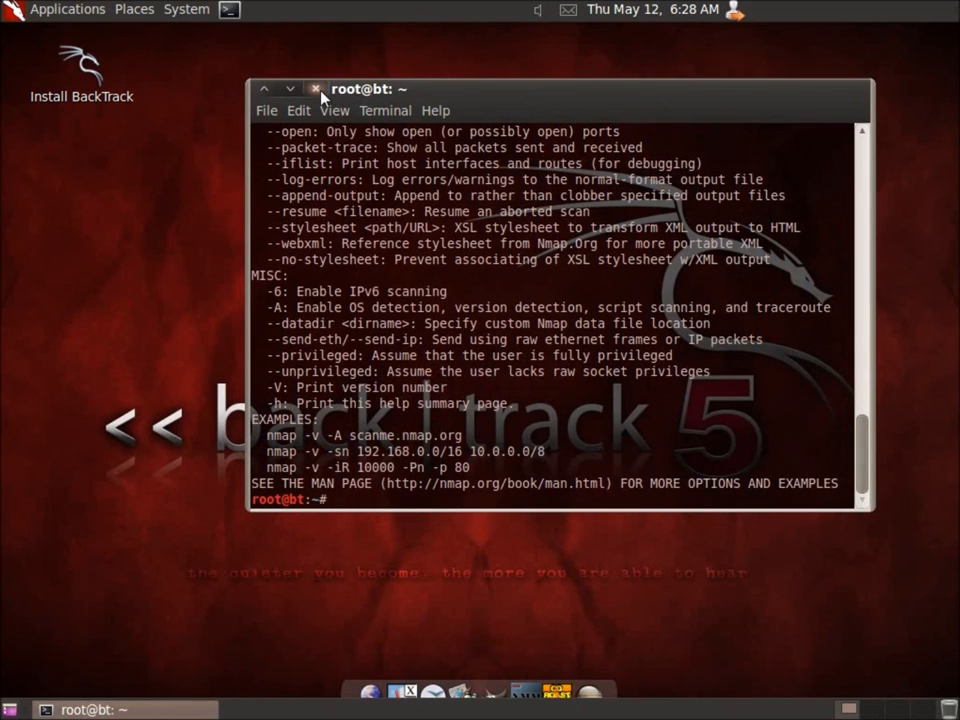
{"action": "left_click", "coordinate": [315, 88]}
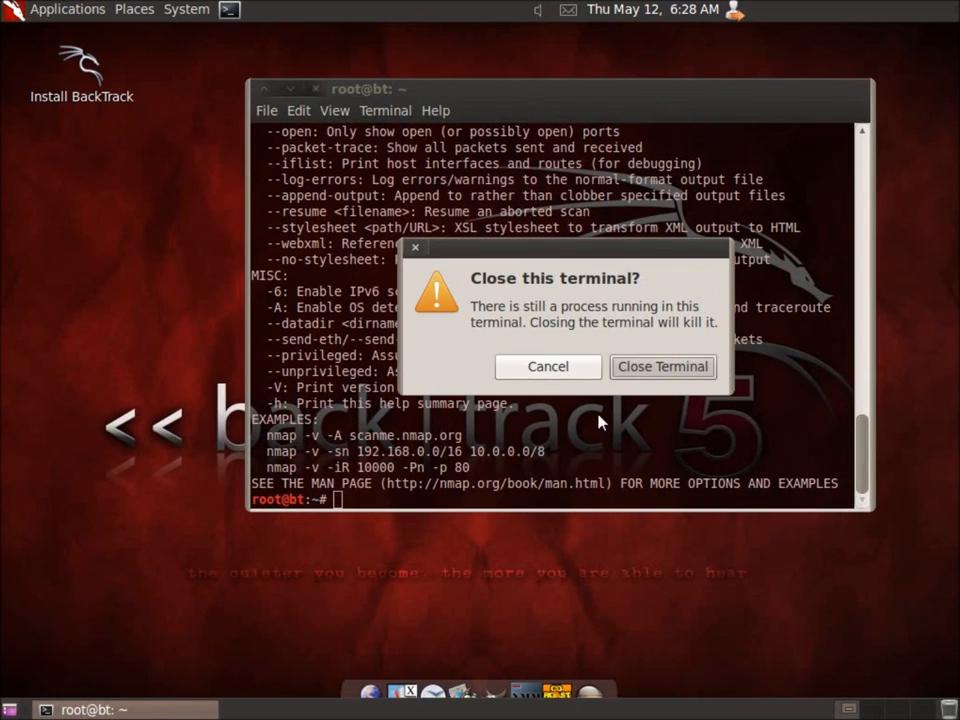
Confirm Close Terminal and reopen the BackTrack tool categories under Applications
{"action": "left_click", "coordinate": [662, 366]}
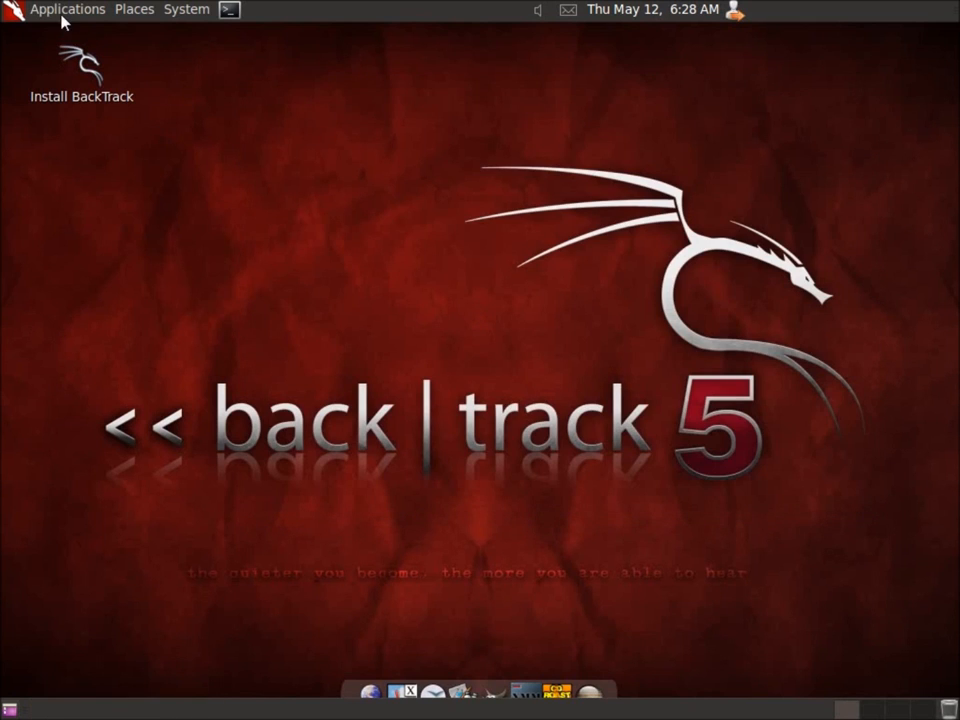
{"action": "left_click", "coordinate": [67, 9]}
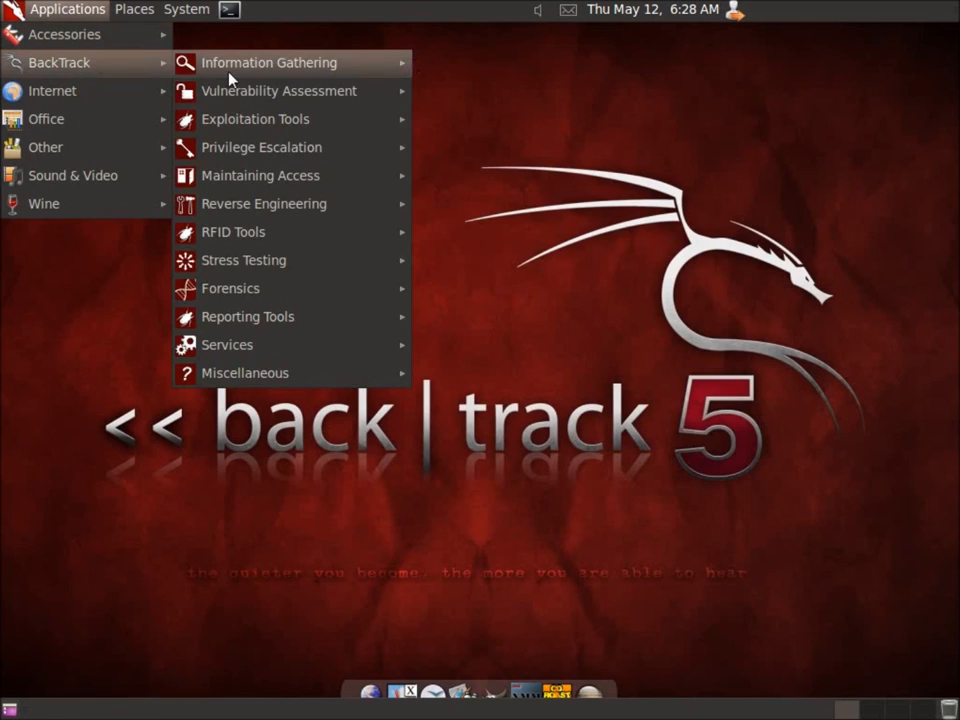
{"action": "mouse_move", "coordinate": [275, 147]}
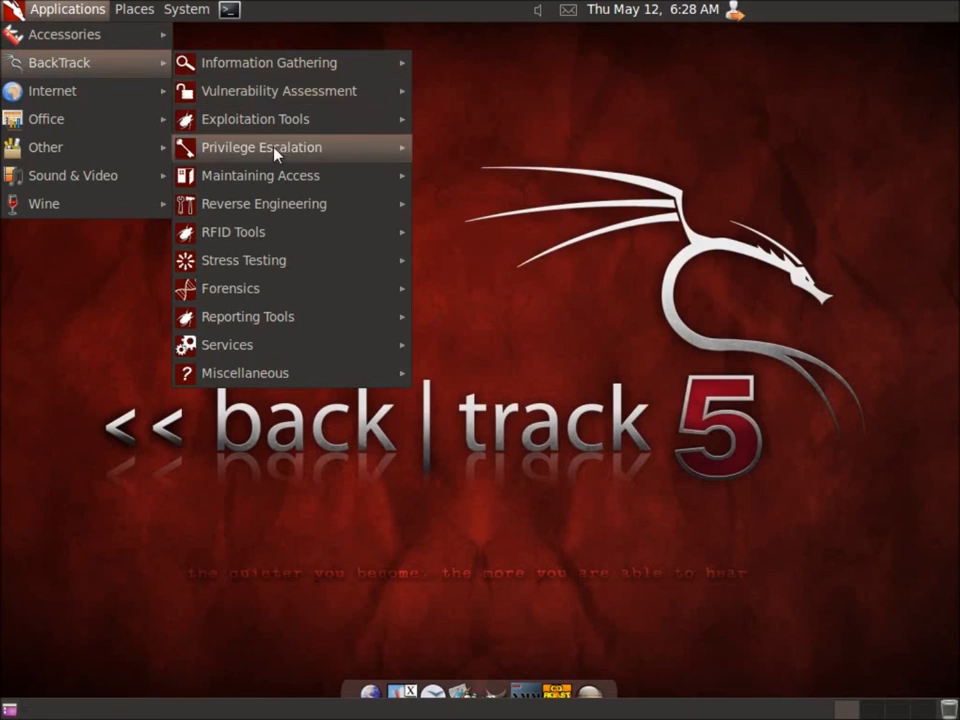
{"action": "mouse_move", "coordinate": [230, 288]}
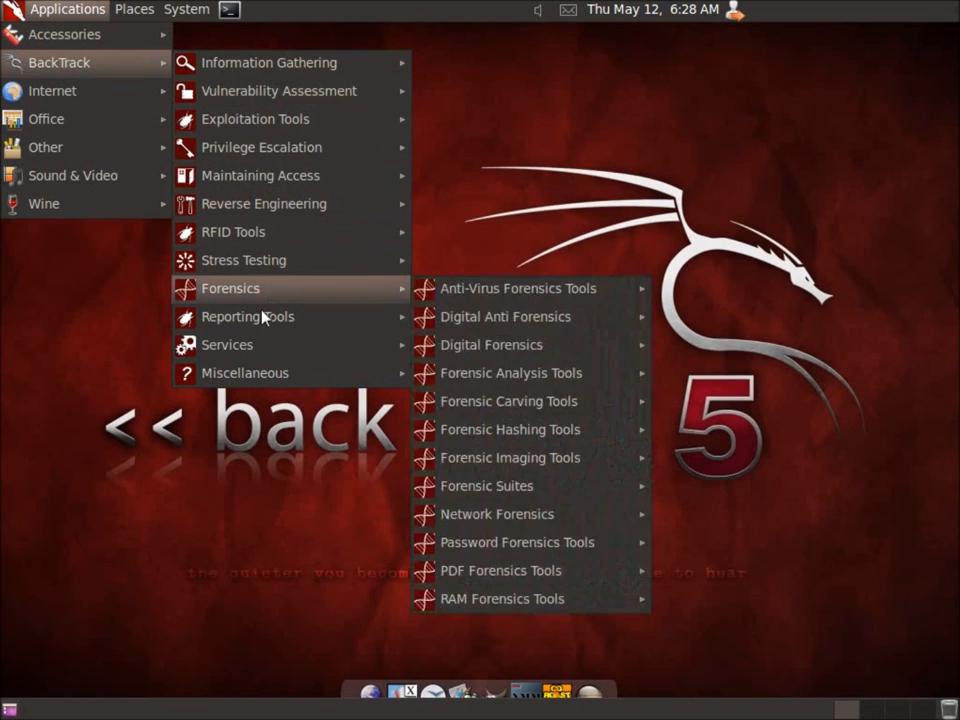
{"action": "mouse_move", "coordinate": [247, 316]}
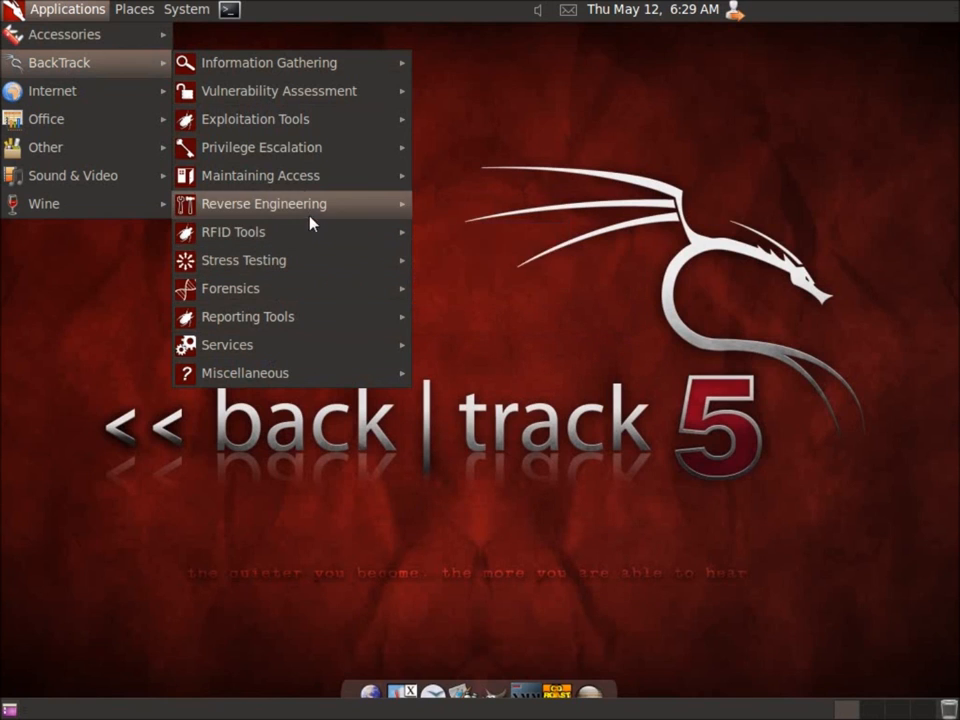
{"action": "mouse_move", "coordinate": [278, 90]}
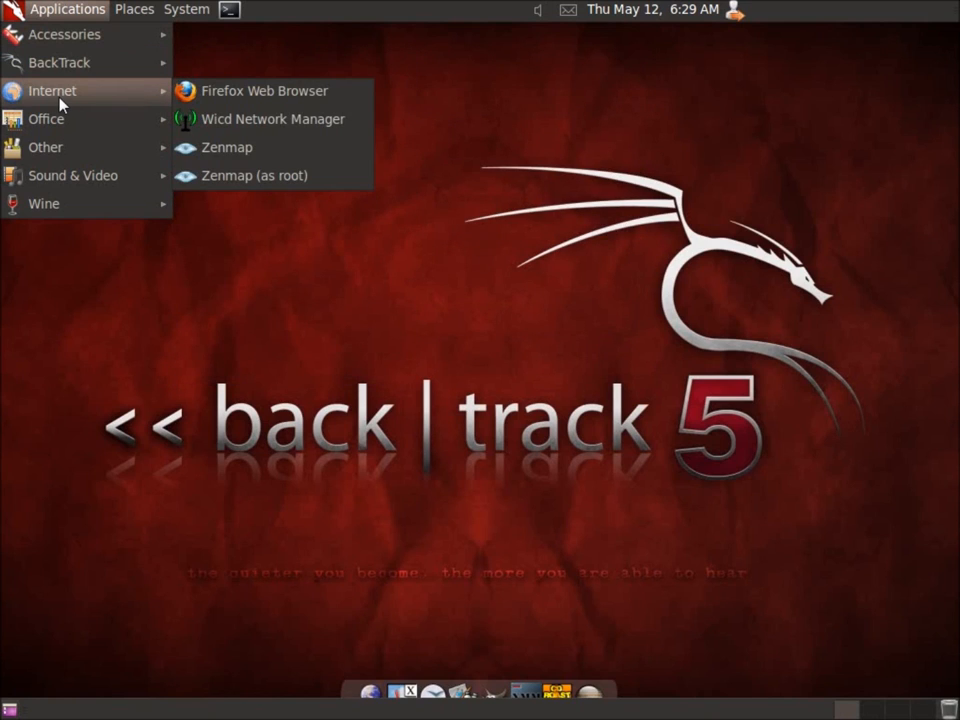
{"action": "mouse_move", "coordinate": [227, 147]}
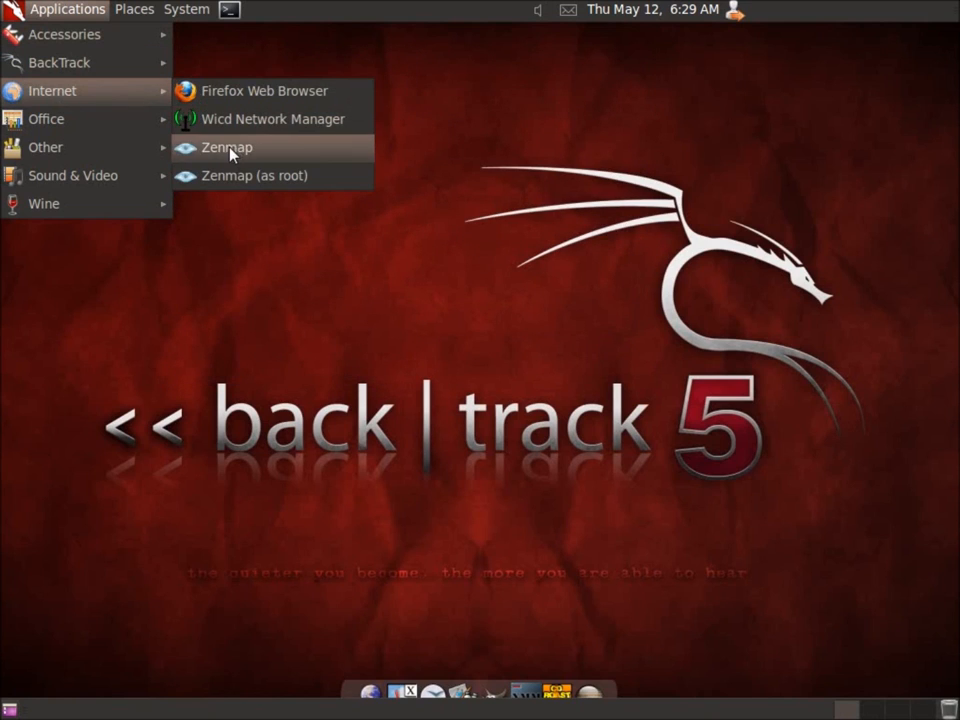
{"action": "mouse_move", "coordinate": [290, 119]}
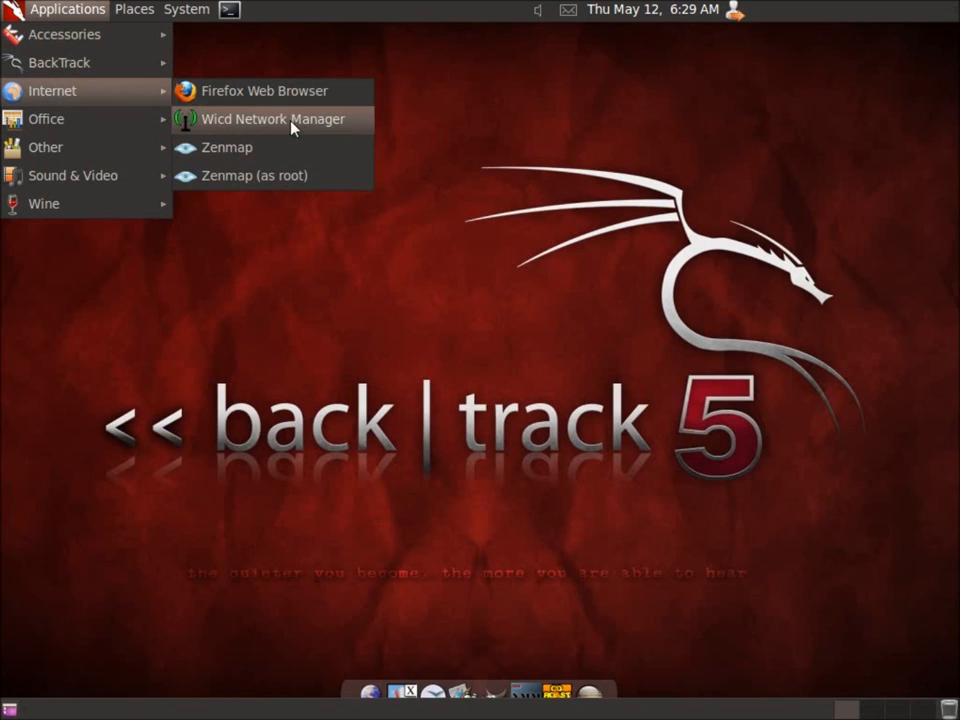
{"action": "mouse_move", "coordinate": [46, 118]}
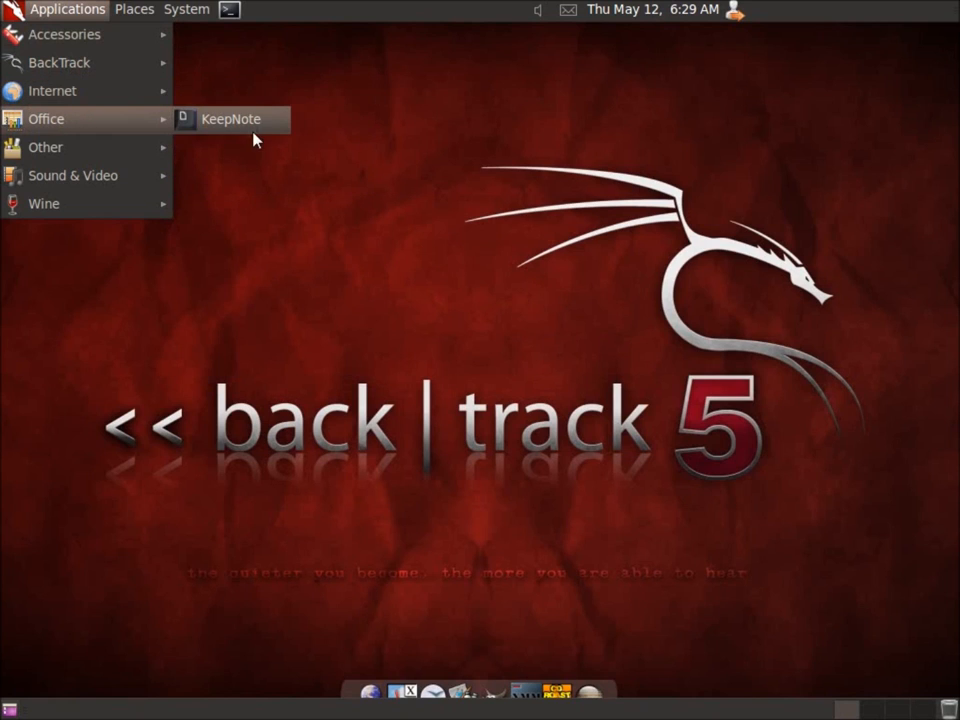
{"action": "mouse_move", "coordinate": [230, 119]}
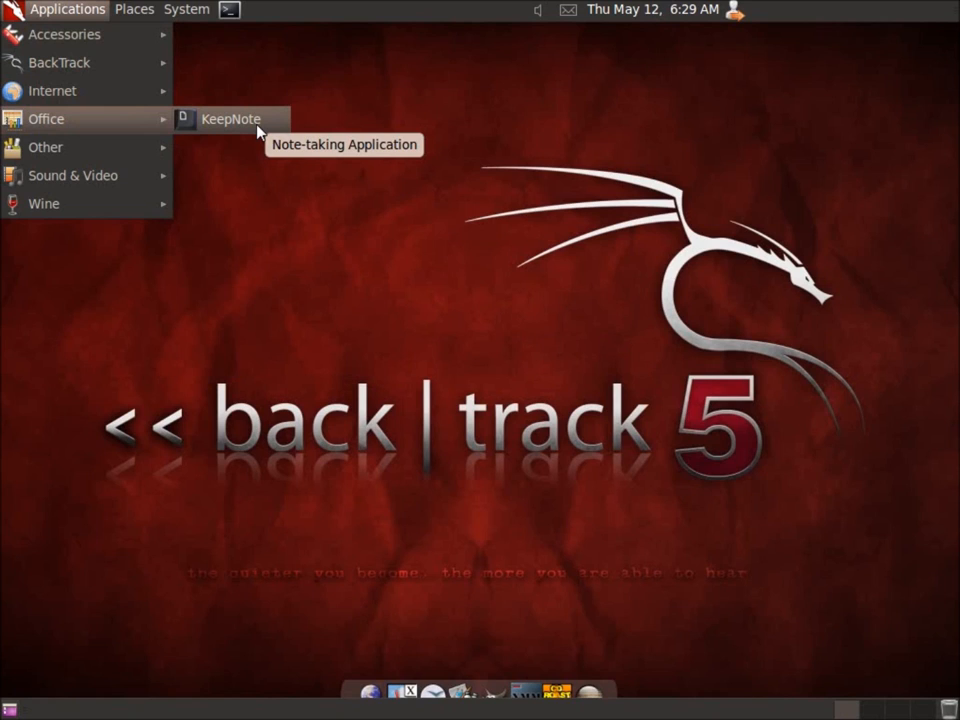
{"action": "mouse_move", "coordinate": [147, 140]}
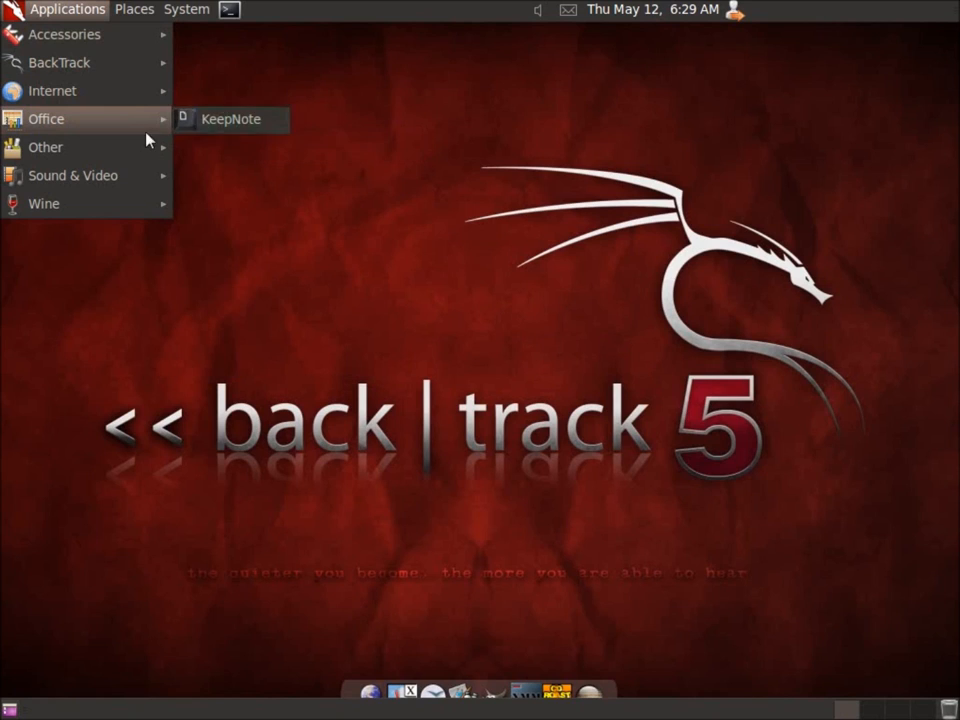
{"action": "mouse_move", "coordinate": [45, 147]}
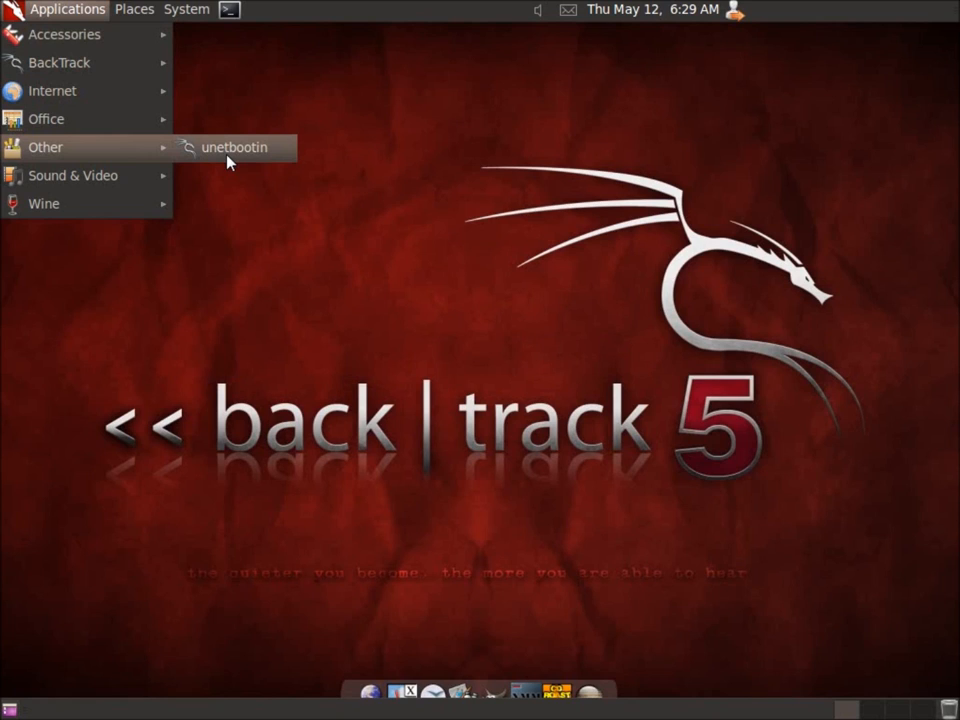
{"action": "mouse_move", "coordinate": [203, 153]}
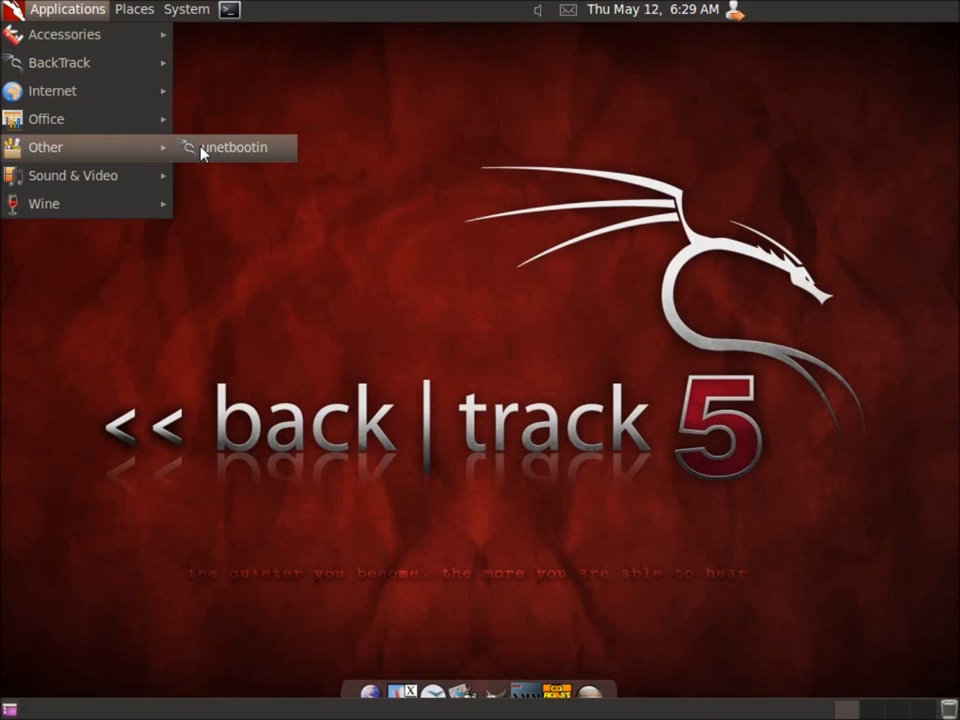
{"action": "mouse_move", "coordinate": [98, 192]}
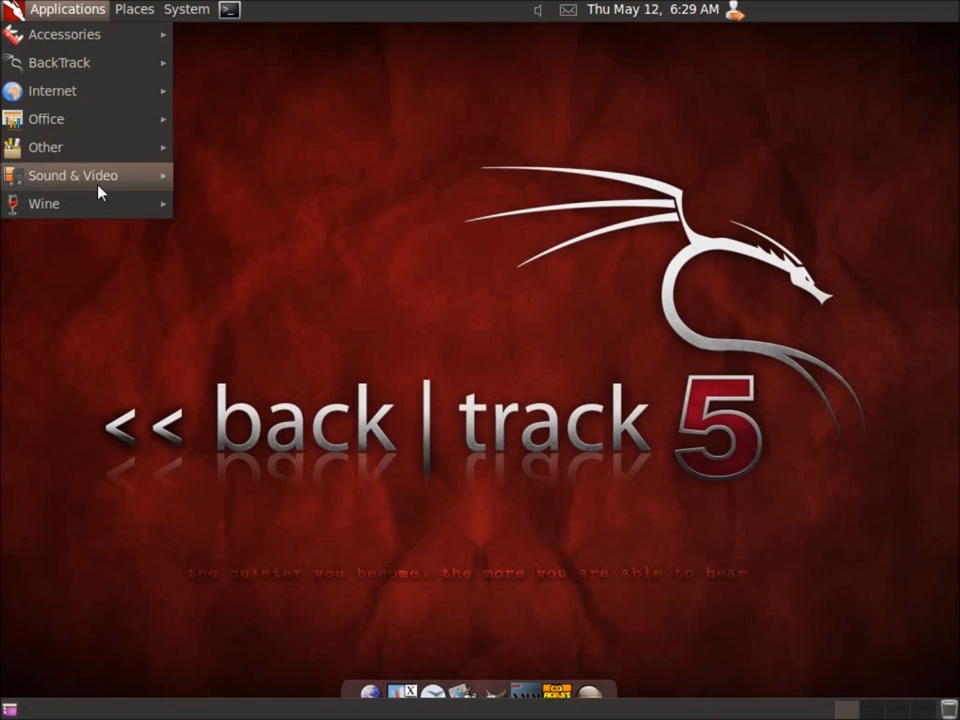
{"action": "mouse_move", "coordinate": [44, 204]}
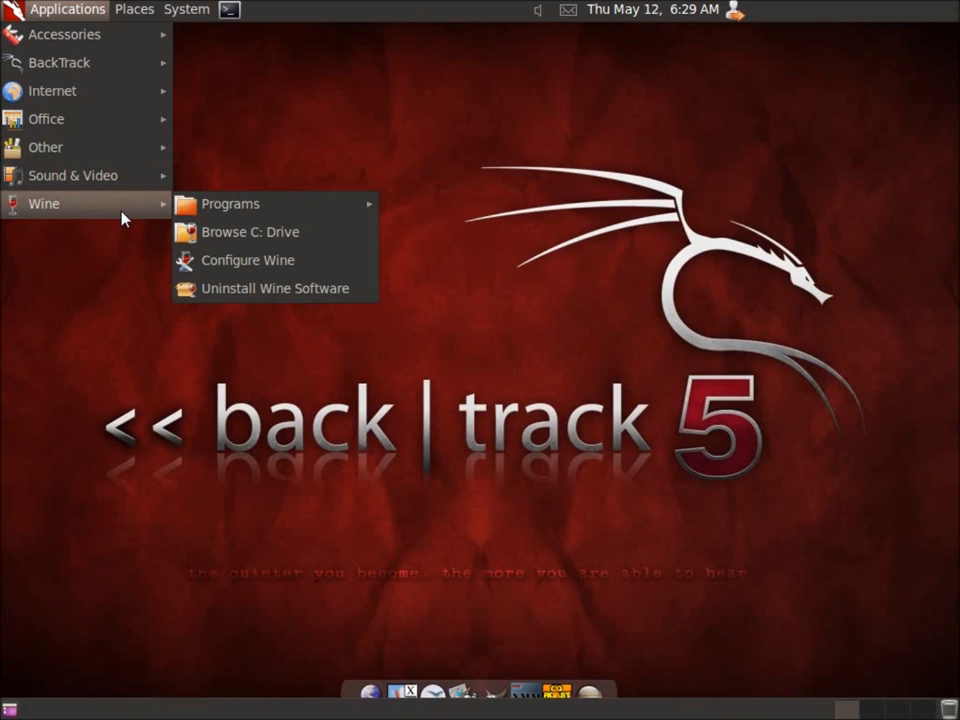
{"action": "mouse_move", "coordinate": [132, 216]}
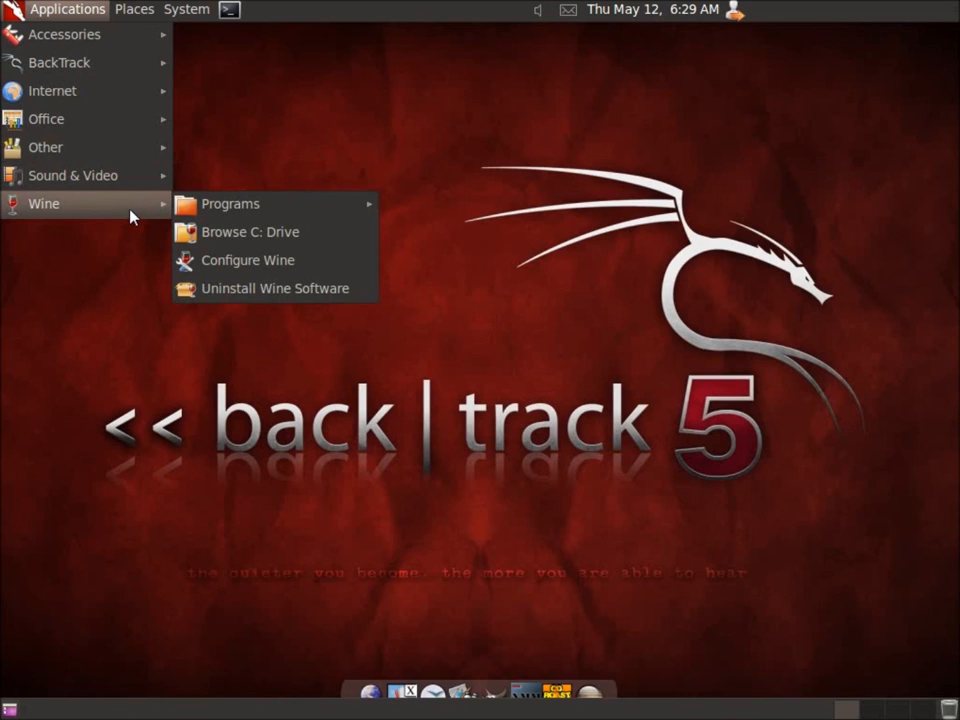
{"action": "mouse_move", "coordinate": [237, 288]}
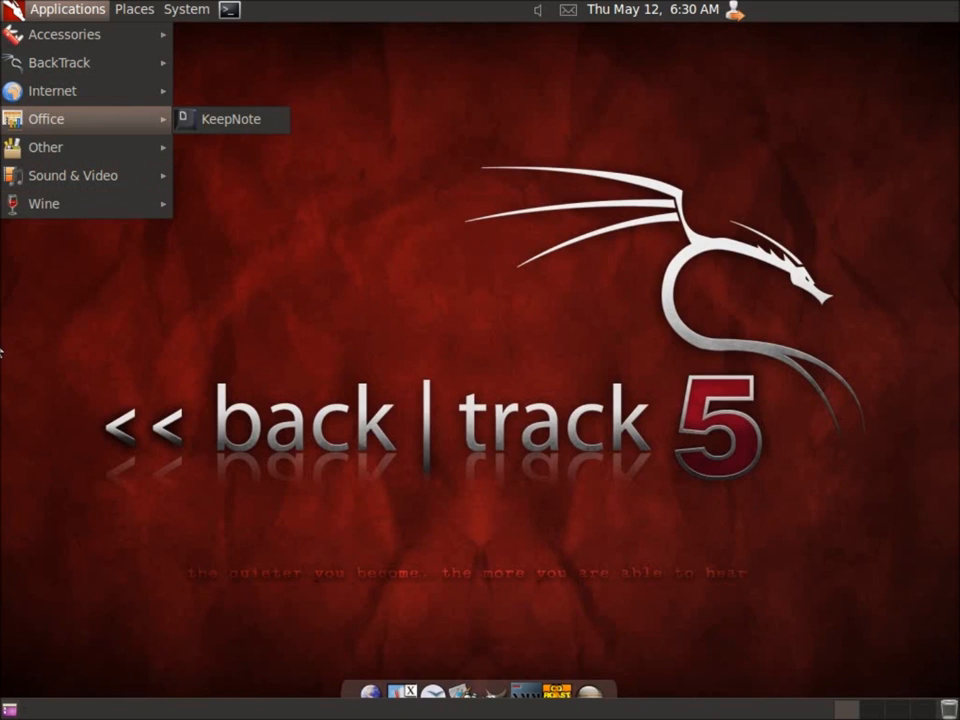
Review the Places menu shortcuts, then switch over to the System menu
{"action": "left_click", "coordinate": [134, 9]}
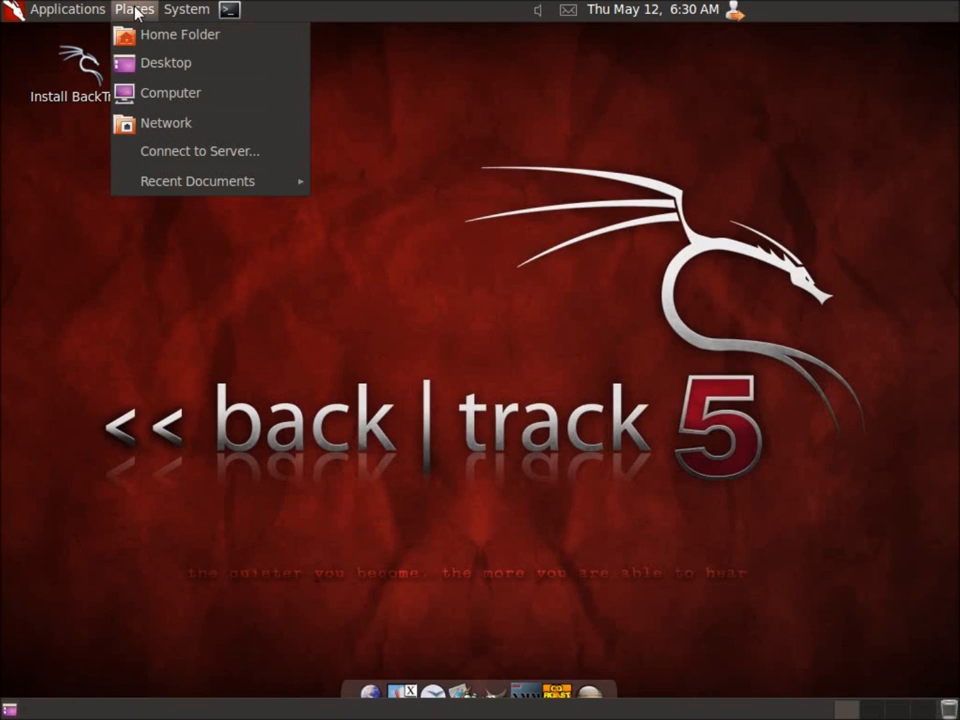
{"action": "mouse_move", "coordinate": [180, 34]}
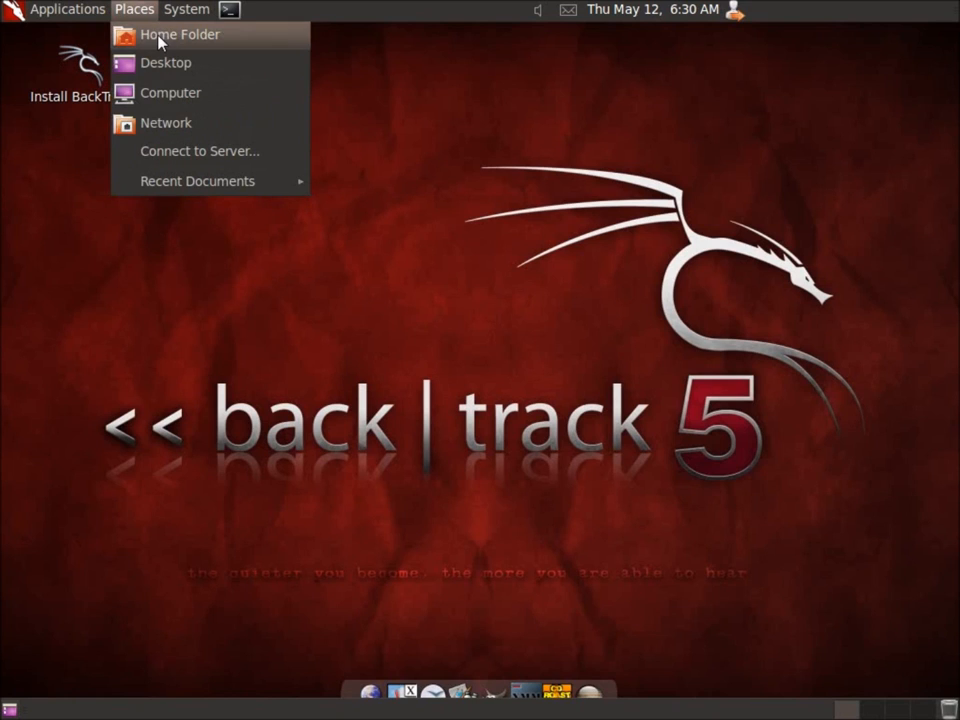
{"action": "mouse_move", "coordinate": [190, 50]}
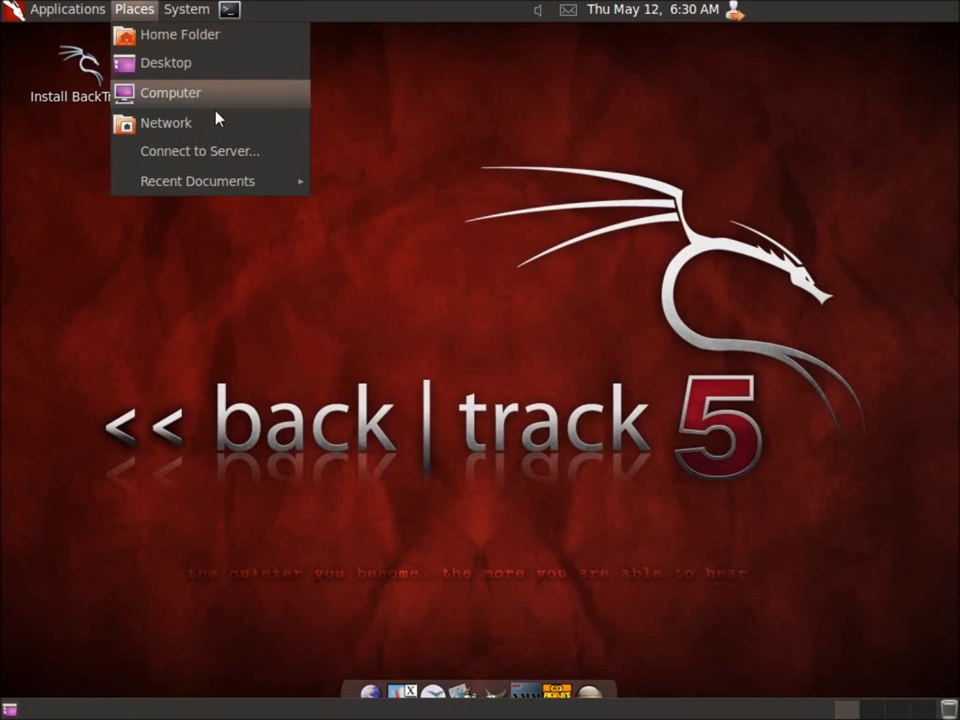
{"action": "left_click", "coordinate": [186, 9]}
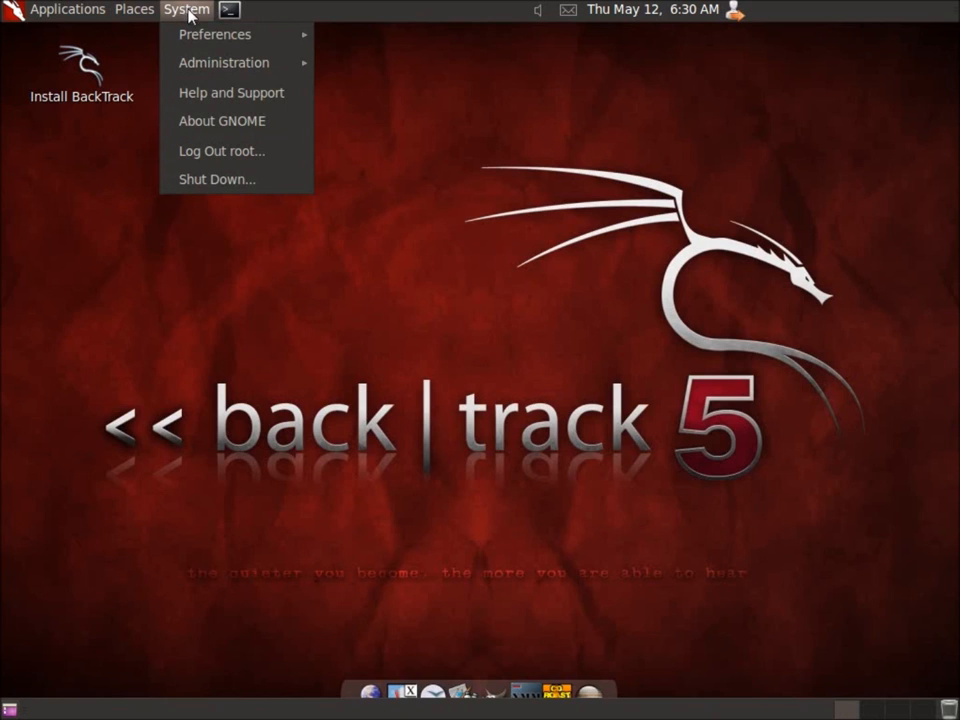
{"action": "mouse_move", "coordinate": [214, 33]}
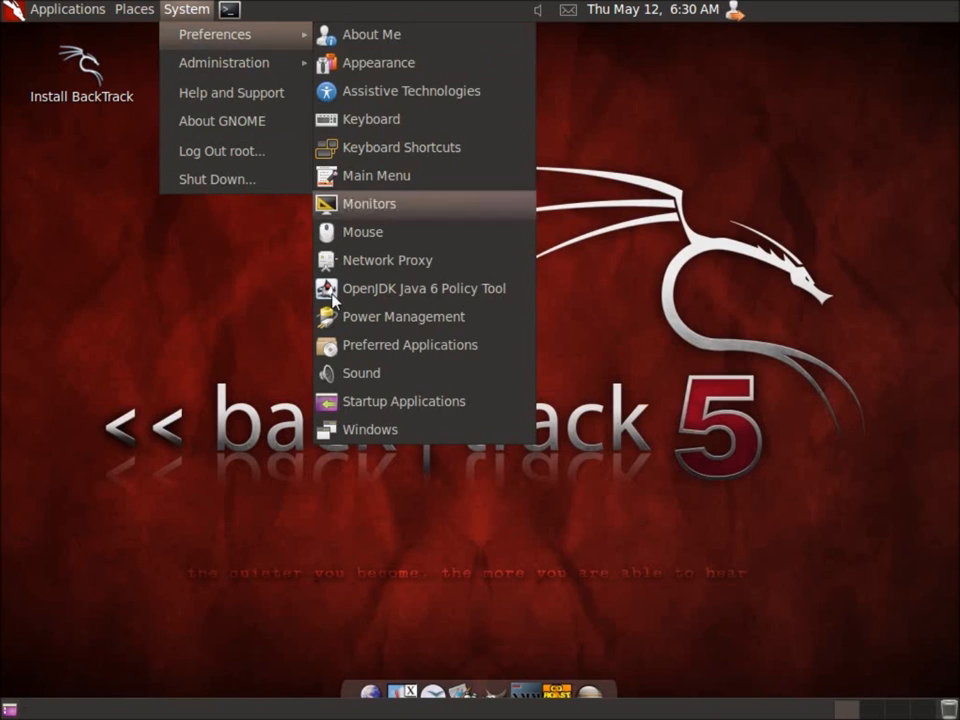
{"action": "mouse_move", "coordinate": [371, 34]}
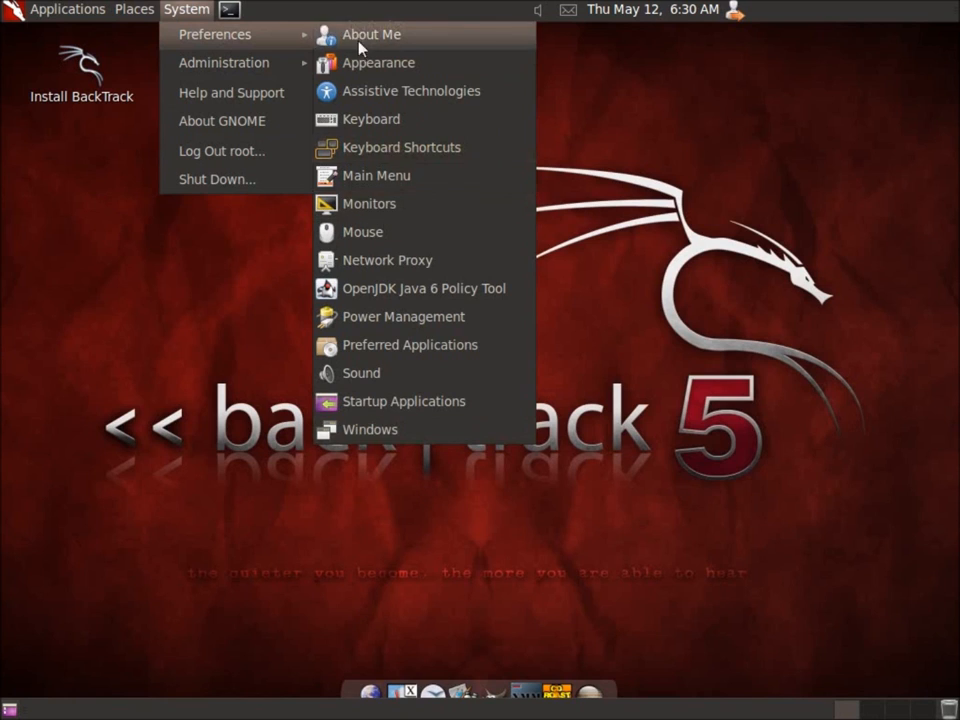
{"action": "mouse_move", "coordinate": [224, 62]}
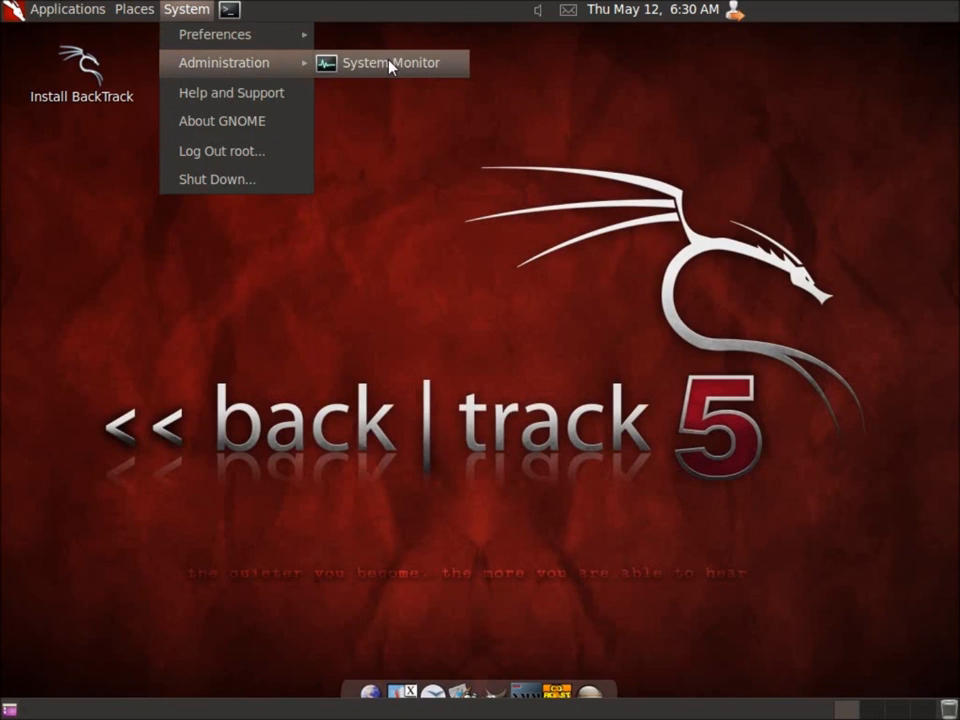
Open and close System Monitor, then choose System > Shut Down
{"action": "left_click", "coordinate": [390, 62]}
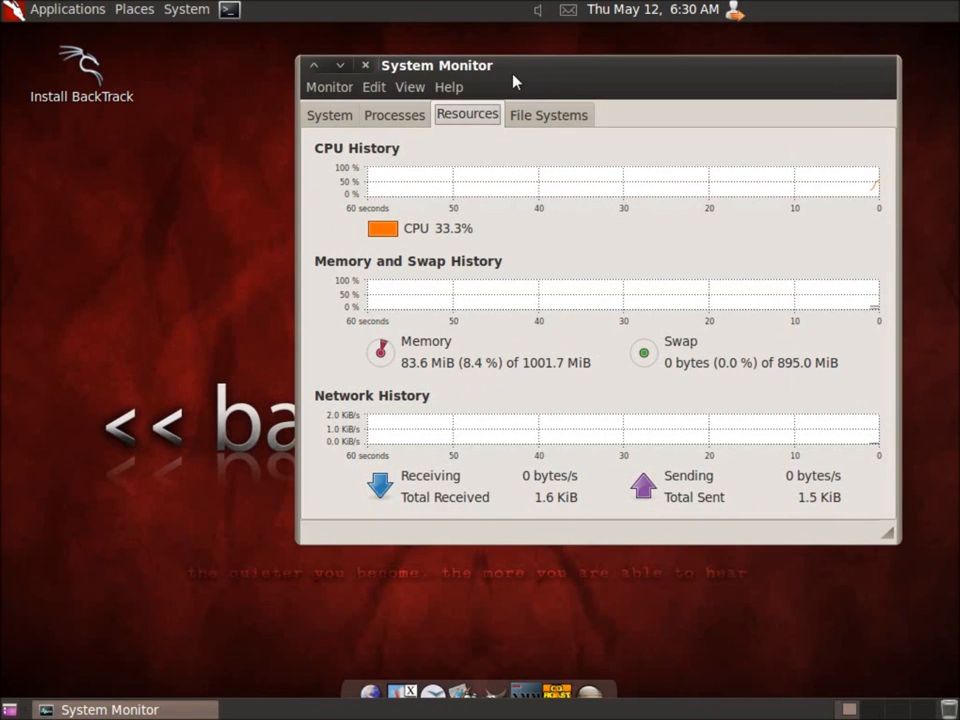
{"action": "left_click", "coordinate": [186, 9]}
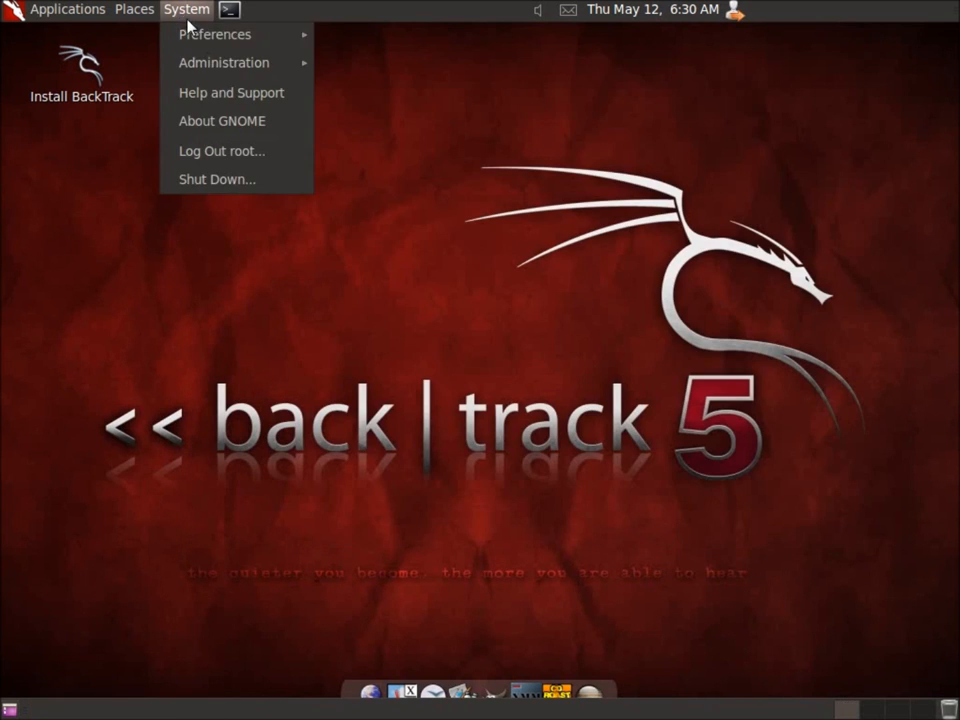
{"action": "mouse_move", "coordinate": [222, 151]}
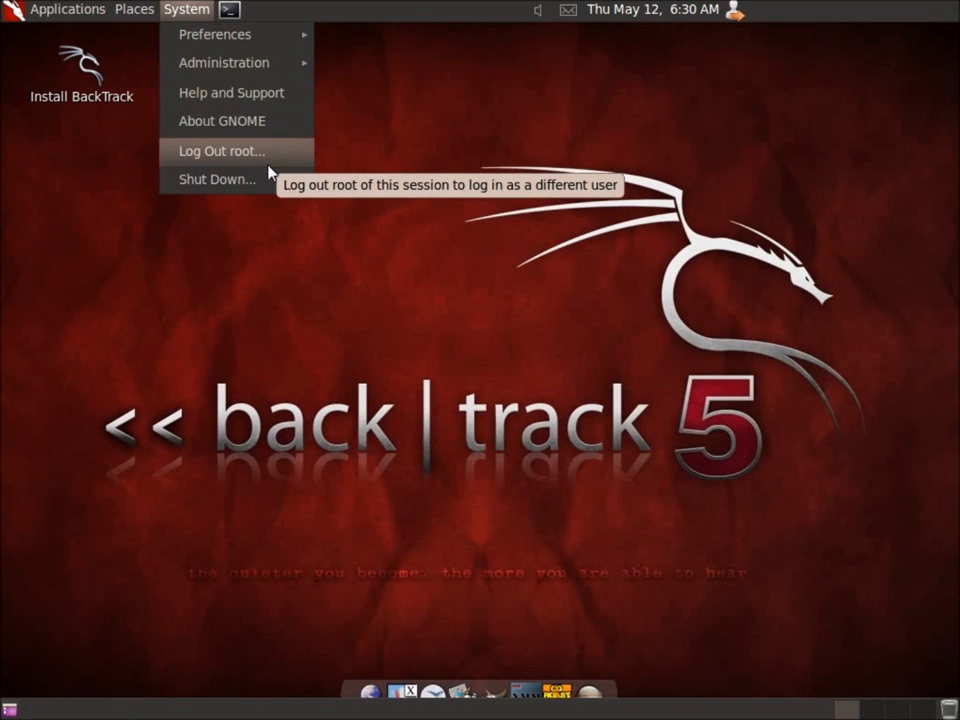
{"action": "mouse_move", "coordinate": [216, 179]}
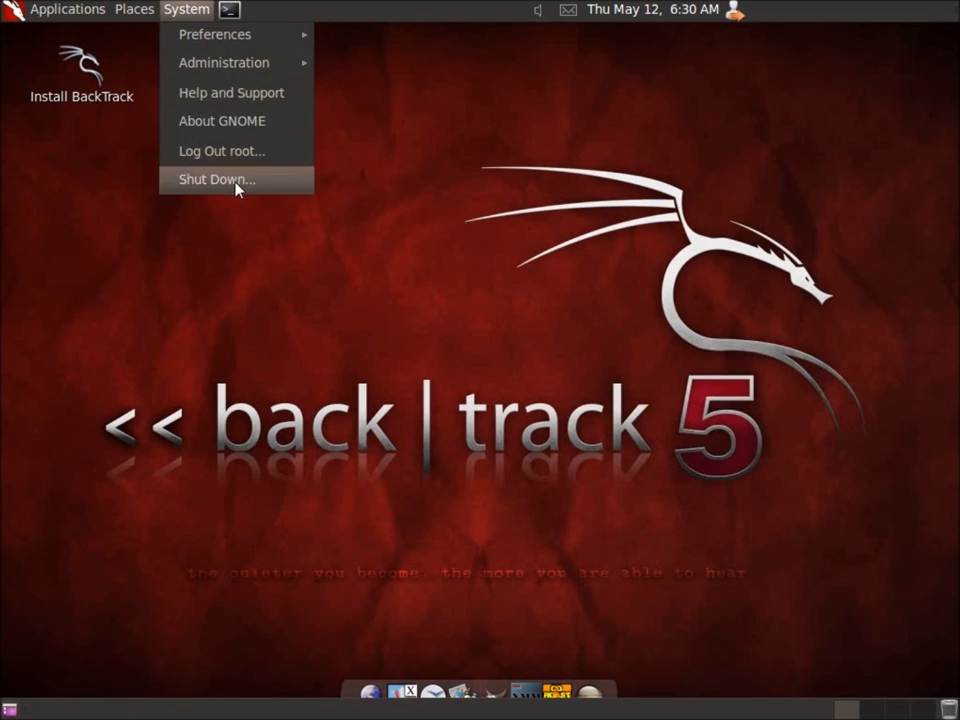
{"action": "left_click", "coordinate": [216, 179]}
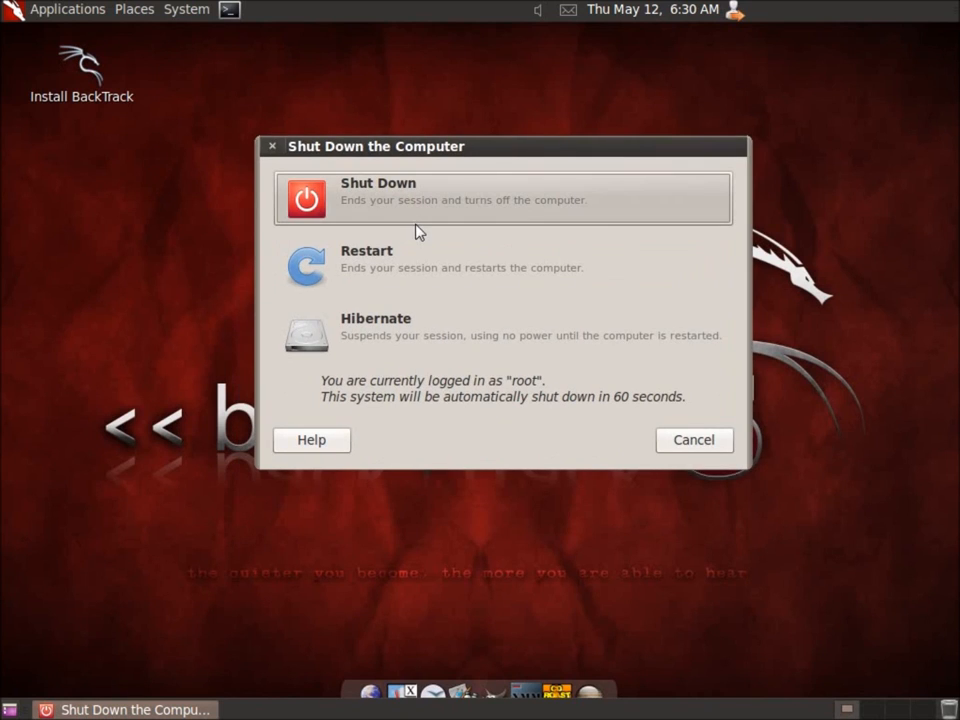
{"action": "mouse_move", "coordinate": [345, 300]}
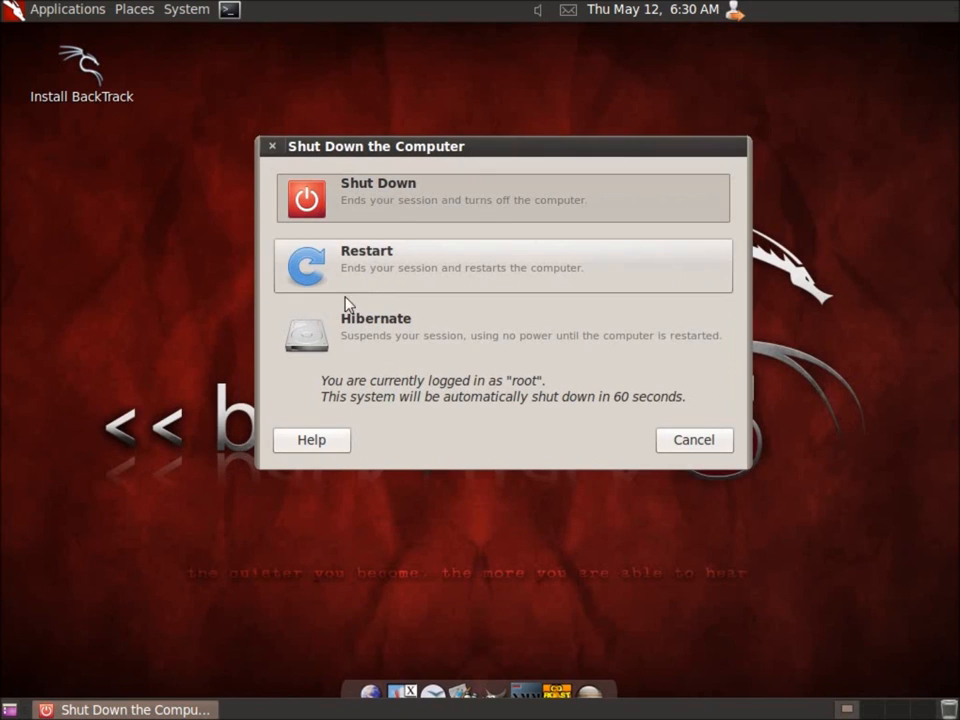
{"action": "mouse_move", "coordinate": [453, 168]}
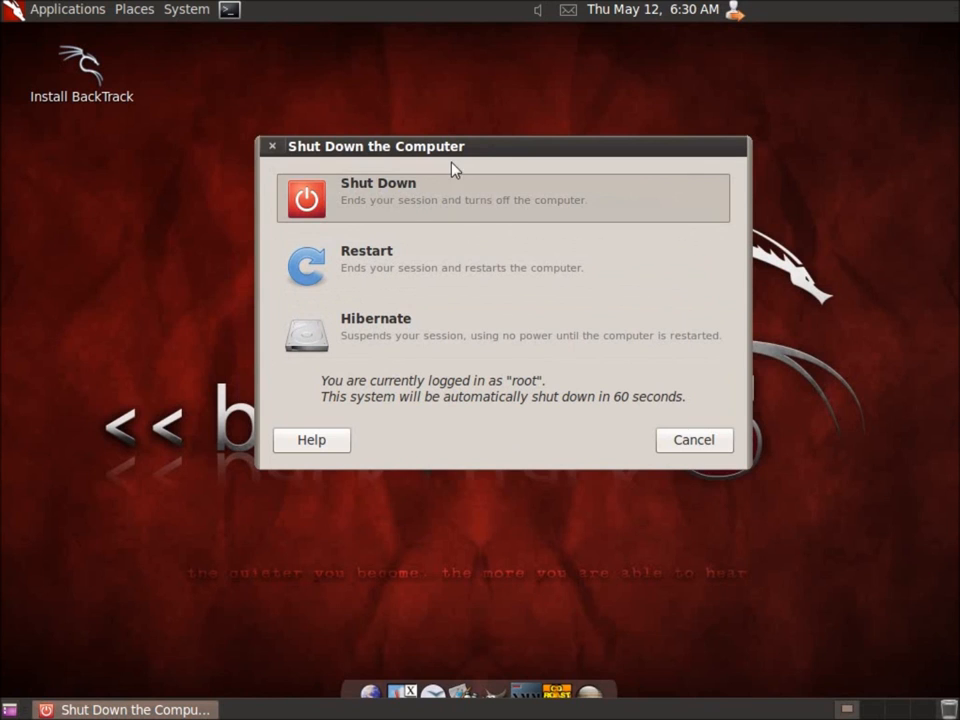
Cancel the Shut Down the Computer dialog, returning to the dragon desktop
{"action": "left_click", "coordinate": [693, 440]}
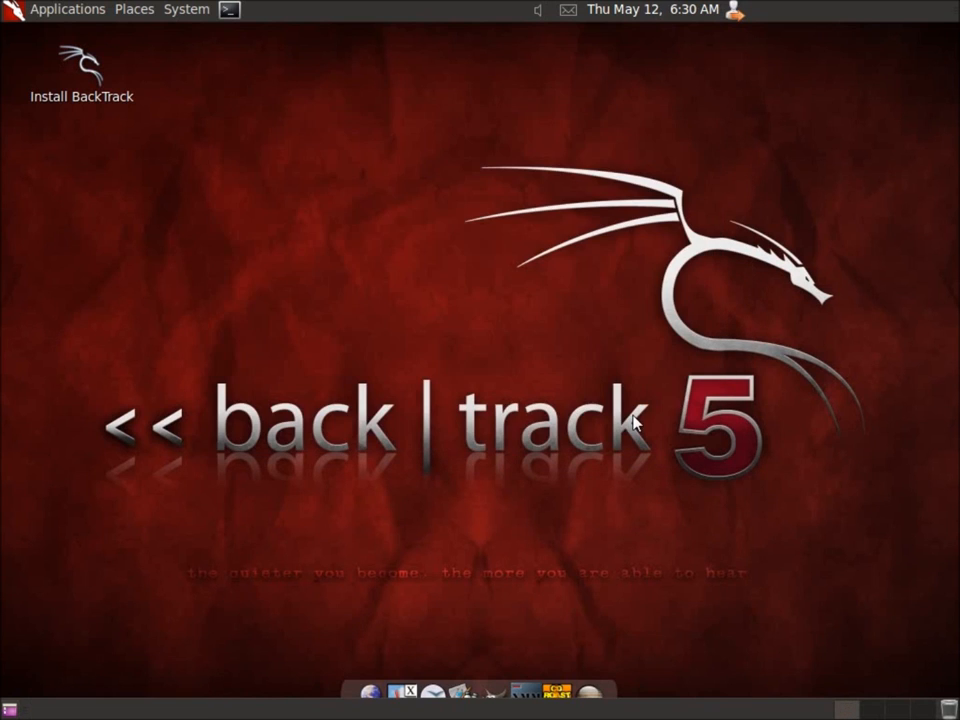
{"action": "mouse_move", "coordinate": [446, 278]}
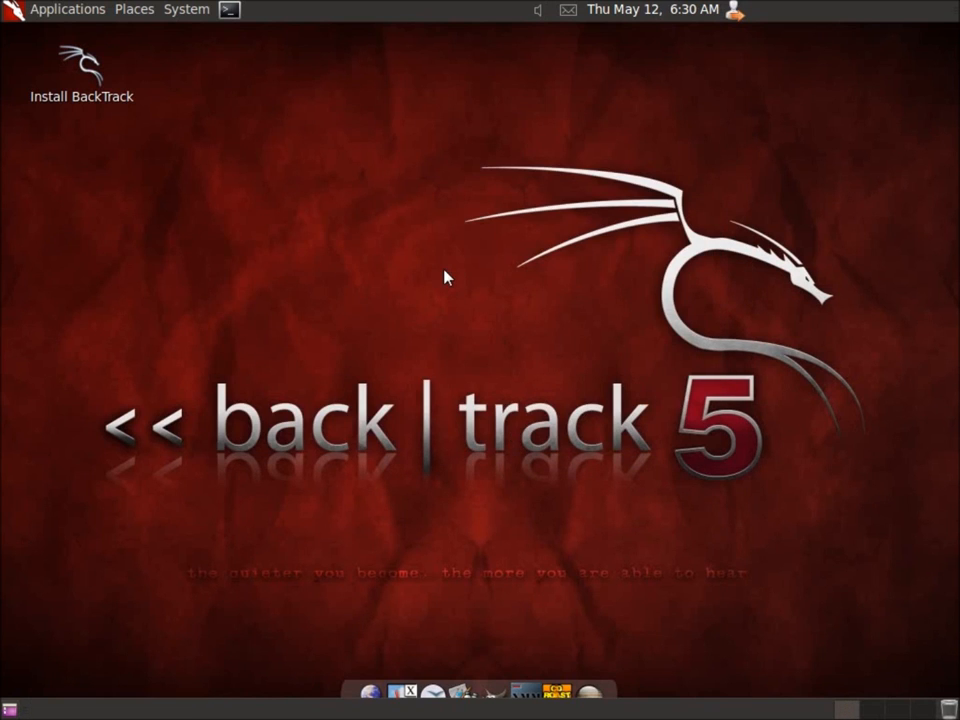
{"action": "mouse_move", "coordinate": [572, 255]}
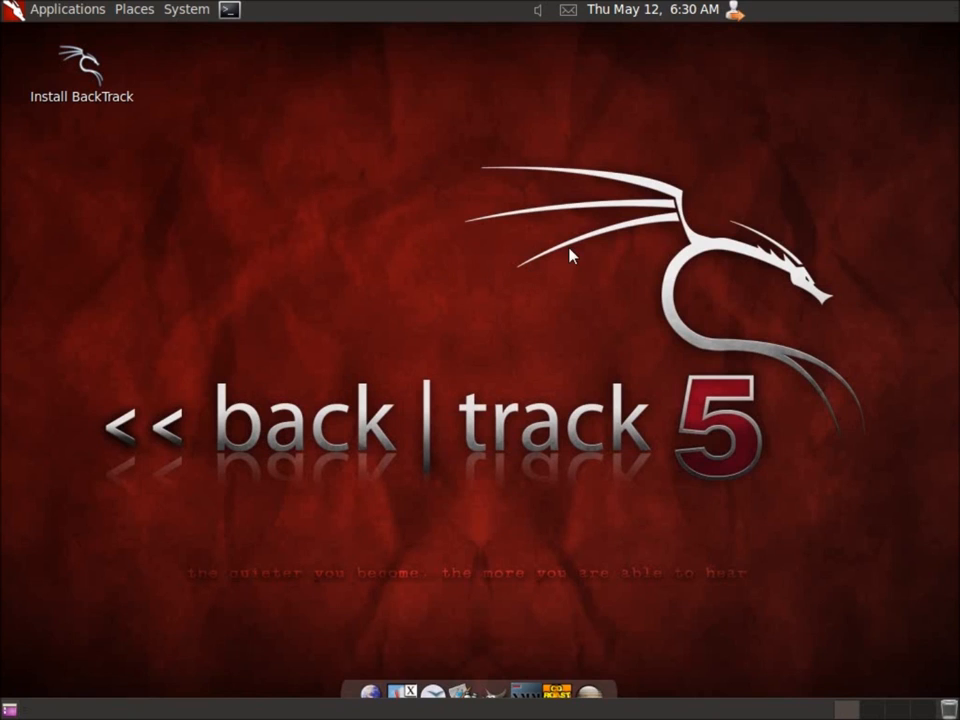
{"action": "mouse_move", "coordinate": [124, 197]}
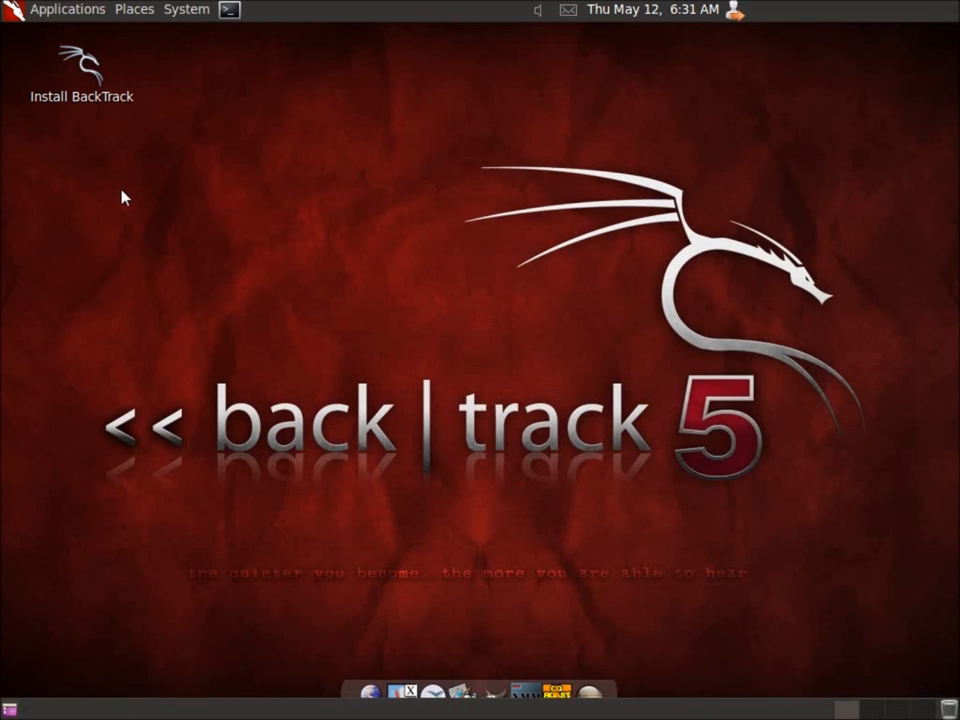